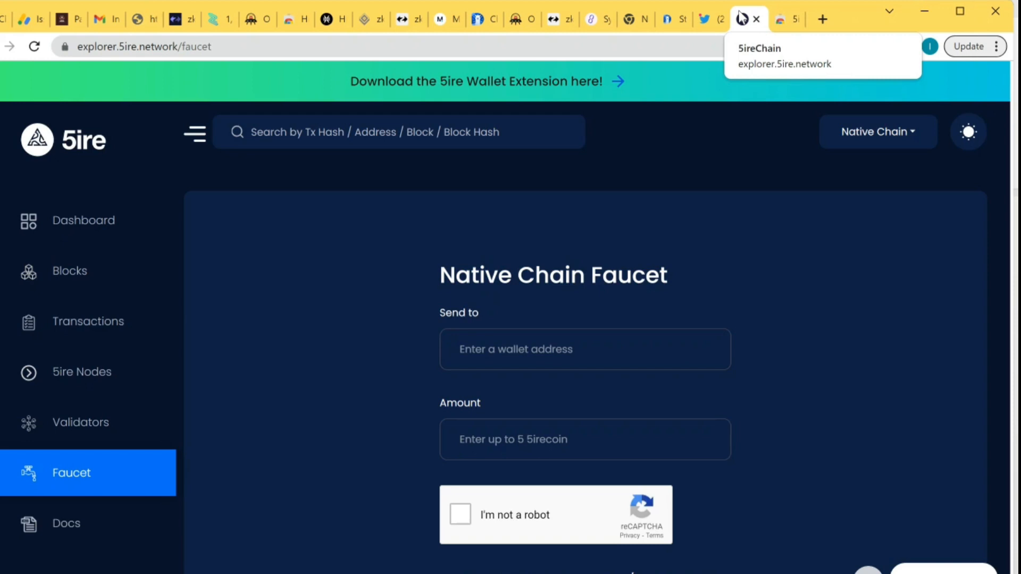
Switch to the 5ireChain testnet guide thread and scroll down to the wallet store link.
click(705, 19)
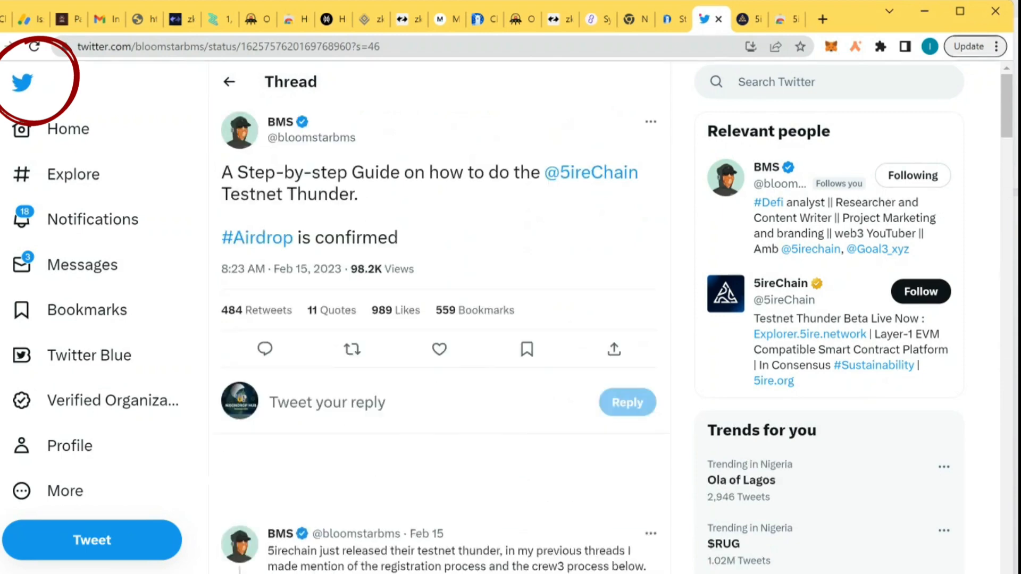
scroll(down, 3)
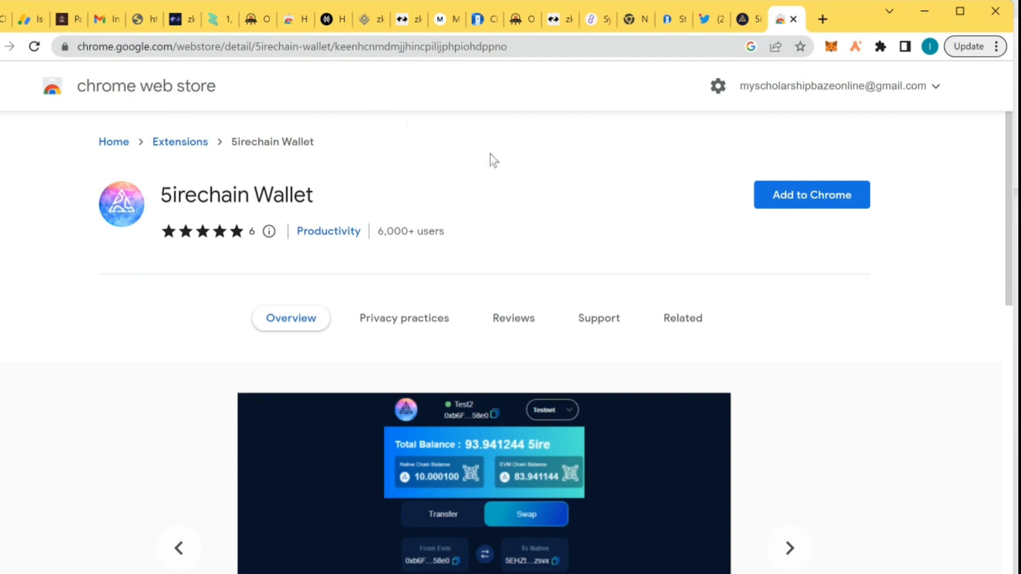
Add 5irechain Wallet to Chrome, confirm the install, and pin it in the Extensions menu.
click(811, 194)
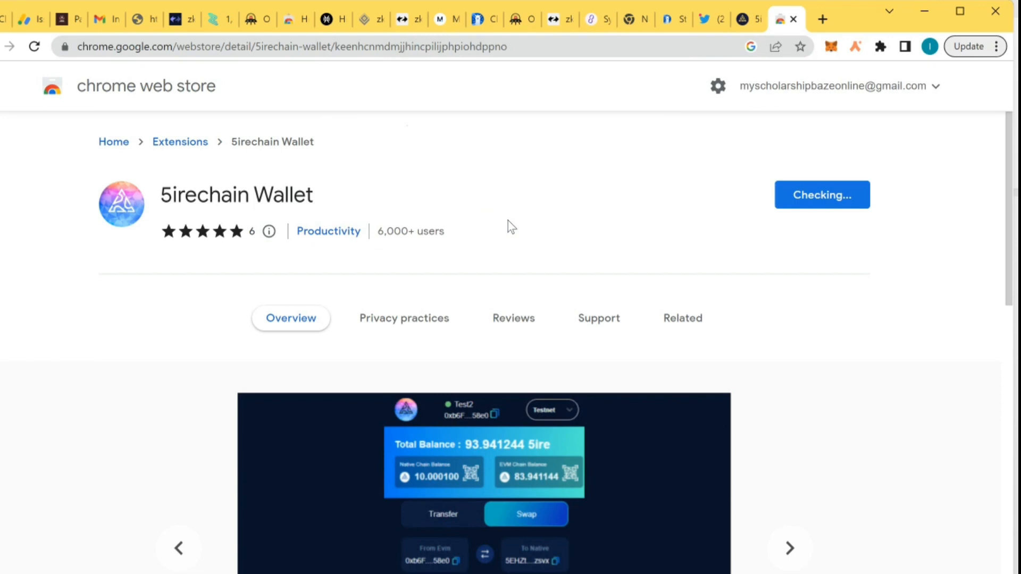
mouse_move(649, 70)
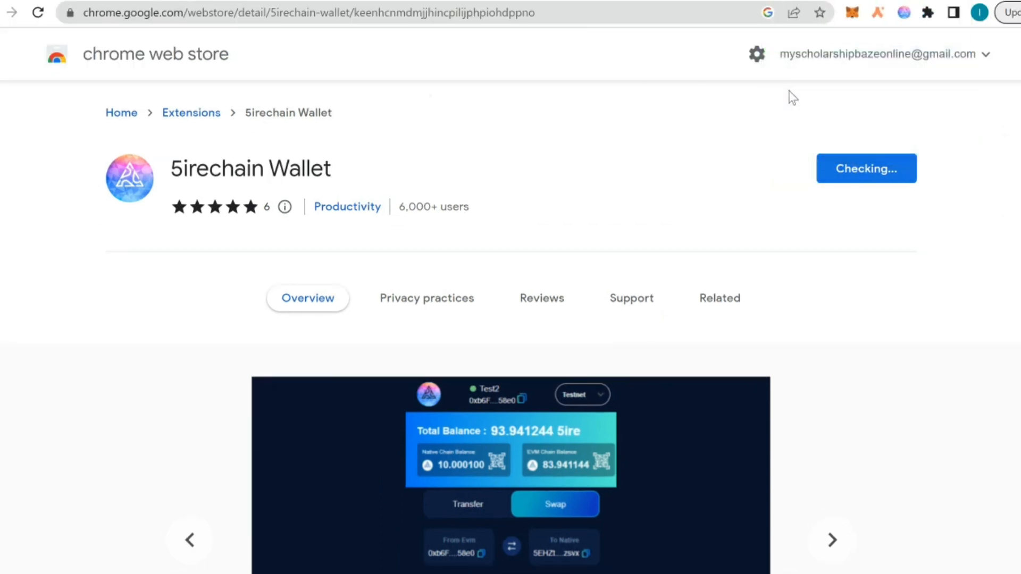
click(866, 168)
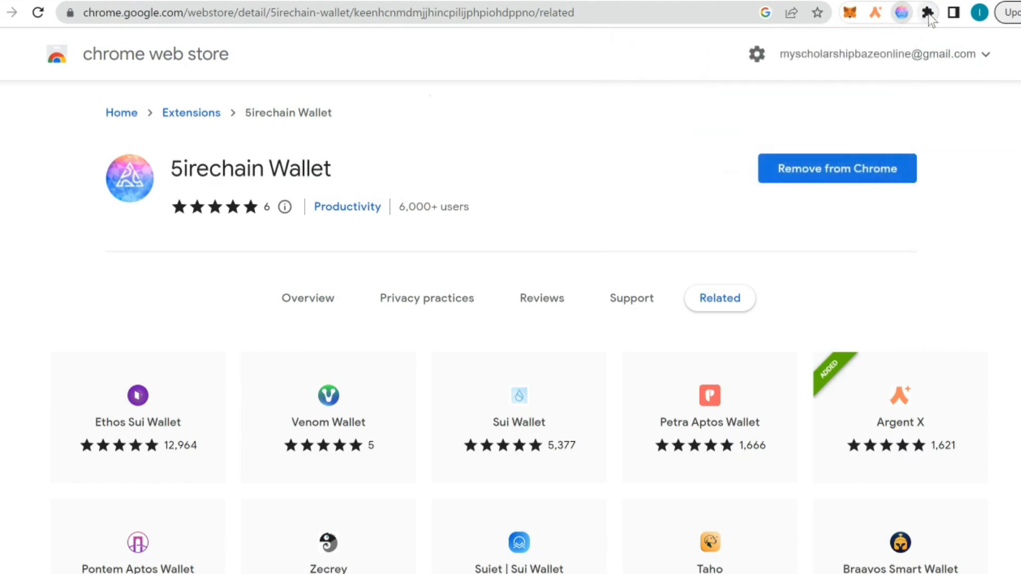
click(901, 12)
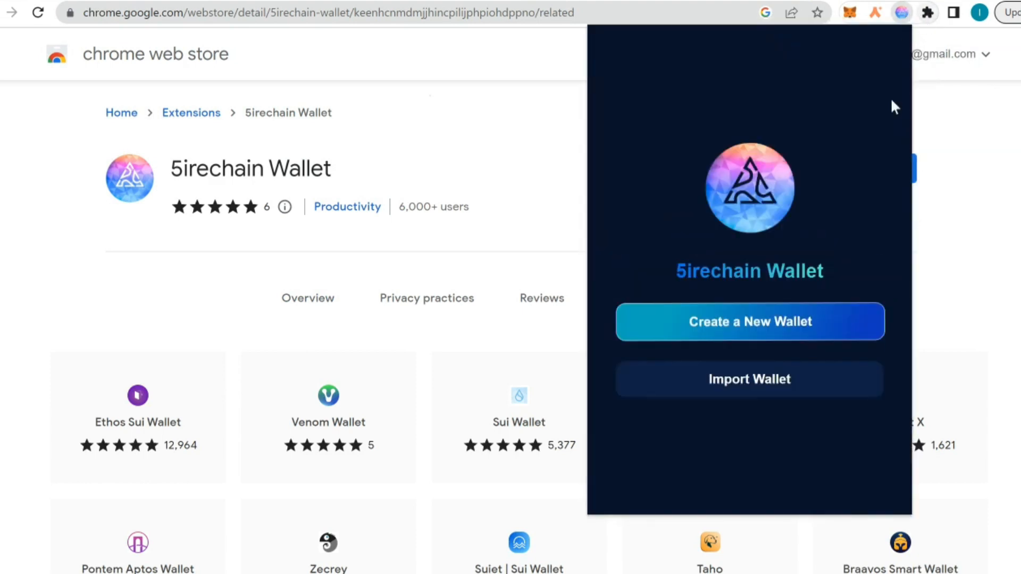
click(927, 13)
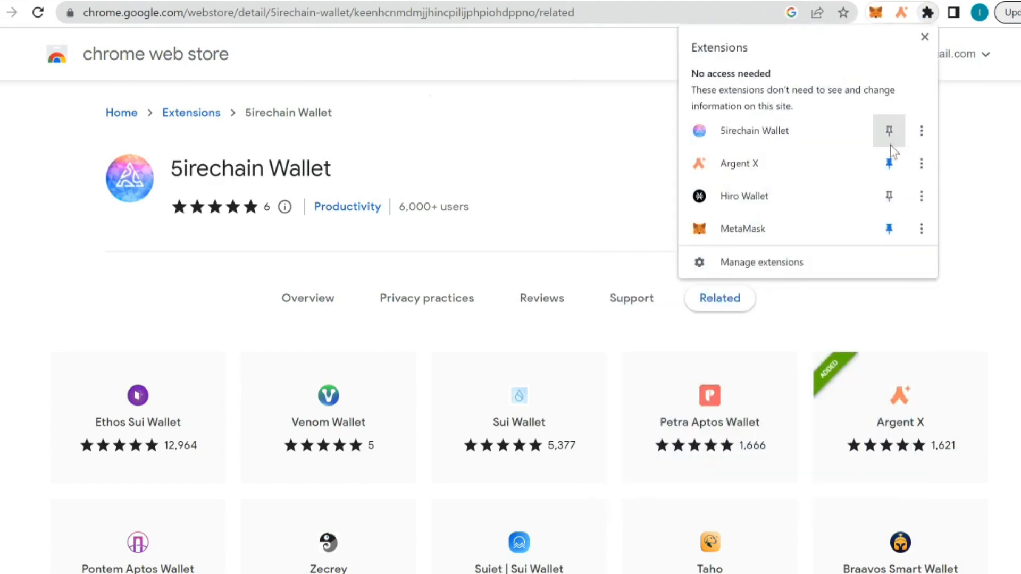
click(888, 131)
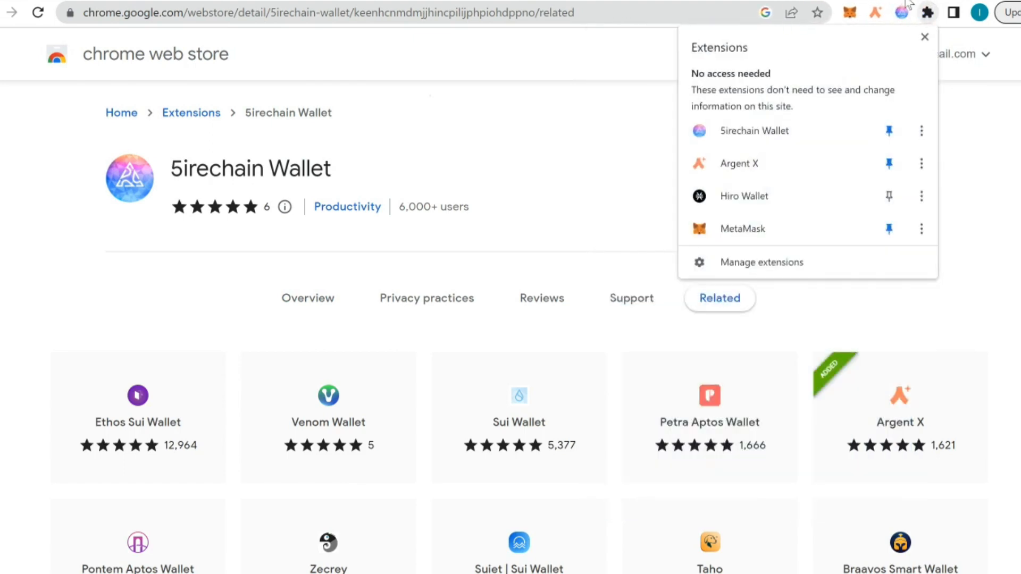
click(902, 13)
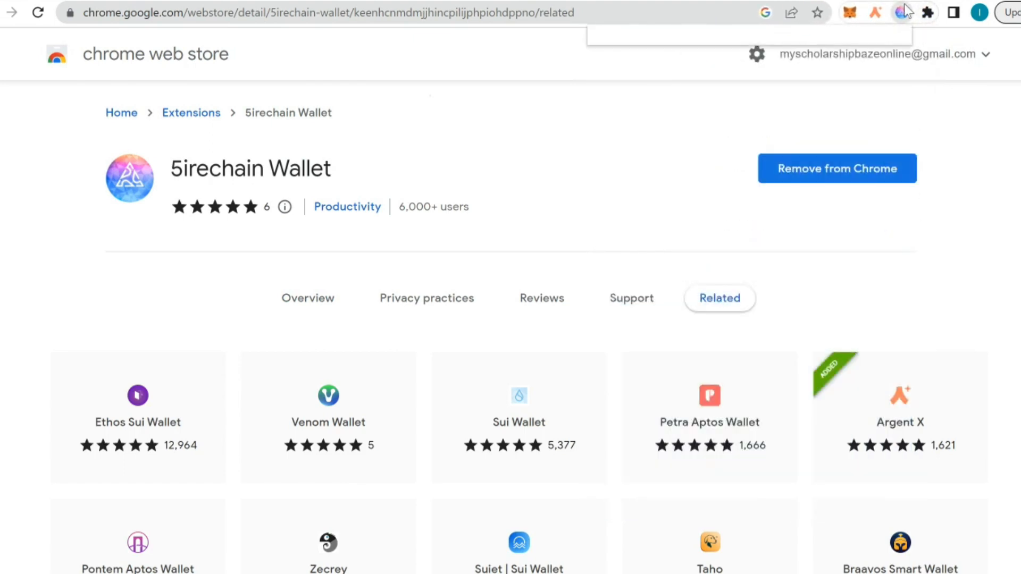
Create a new wallet named 'B' and continue to its mnemonic, private key and addresses.
click(900, 12)
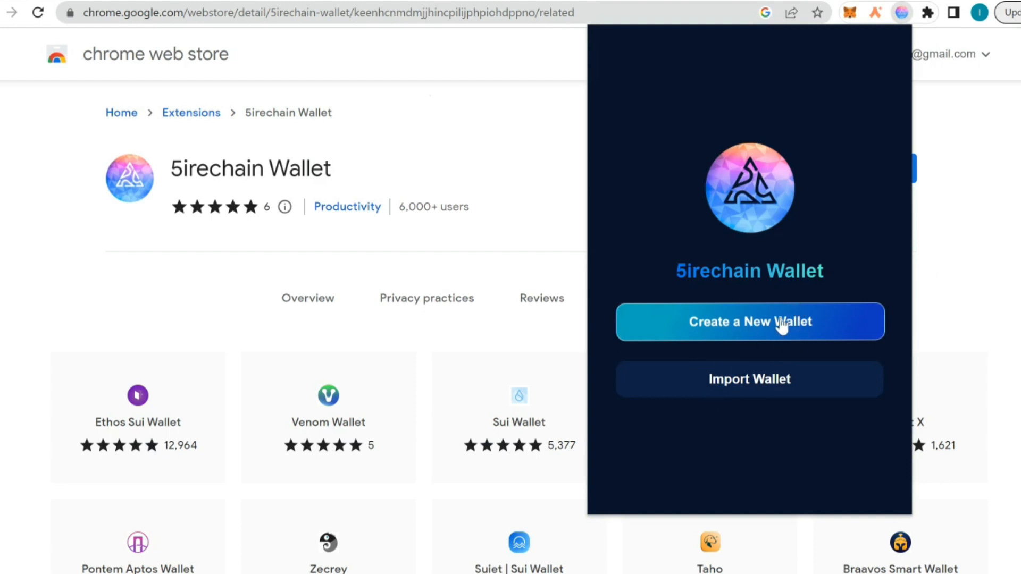
click(750, 321)
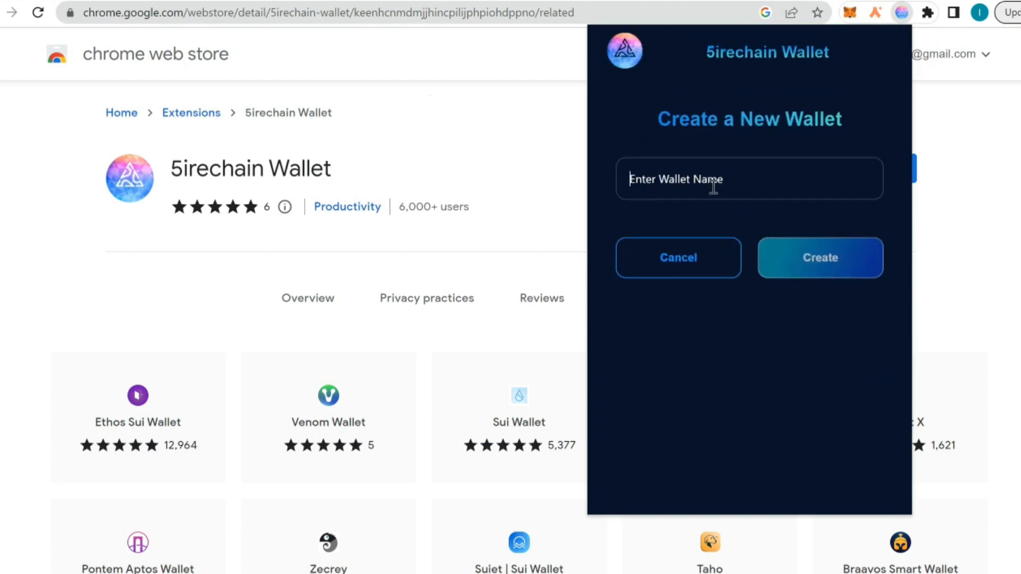
text(B)
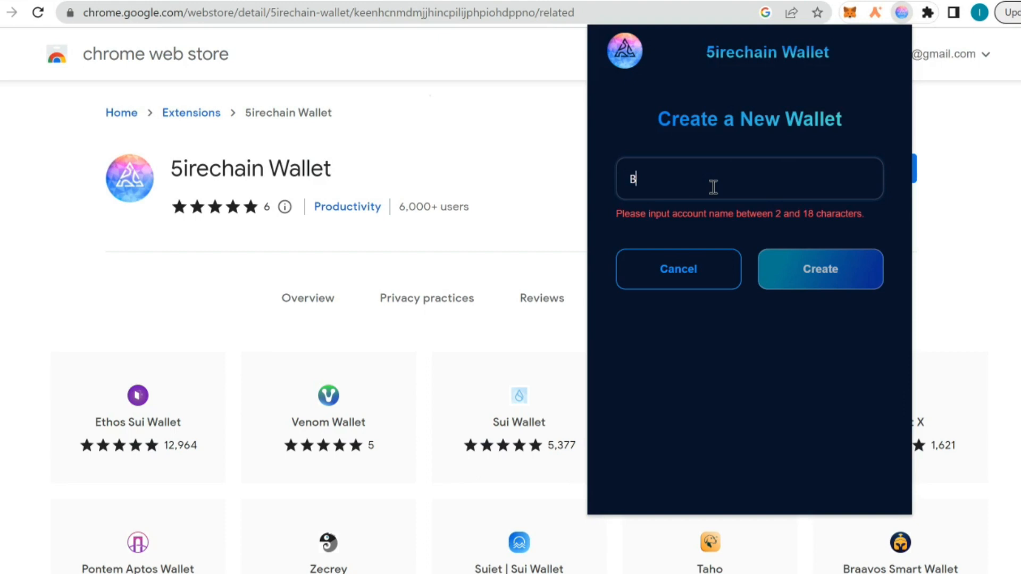
click(820, 269)
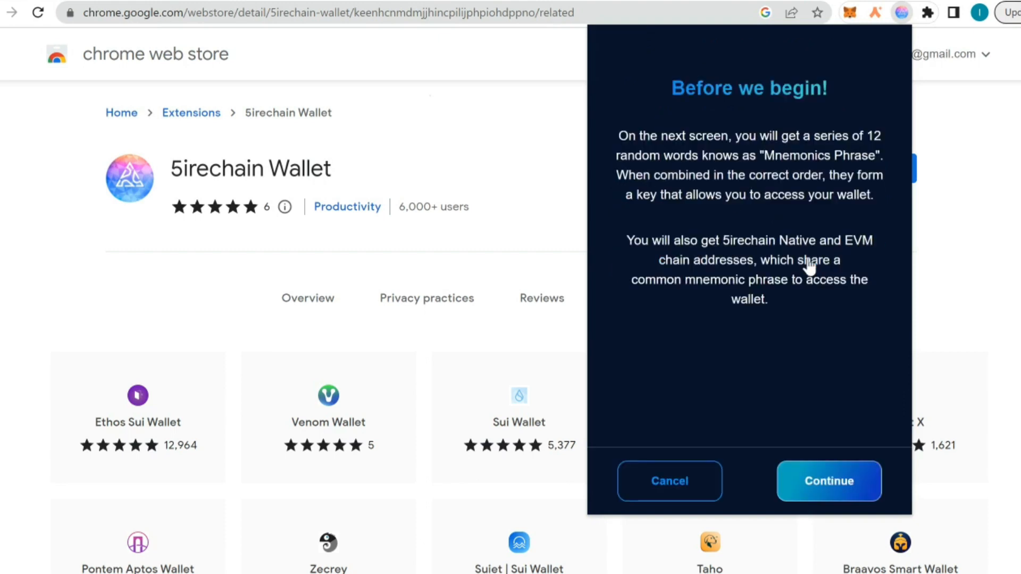
mouse_move(766, 181)
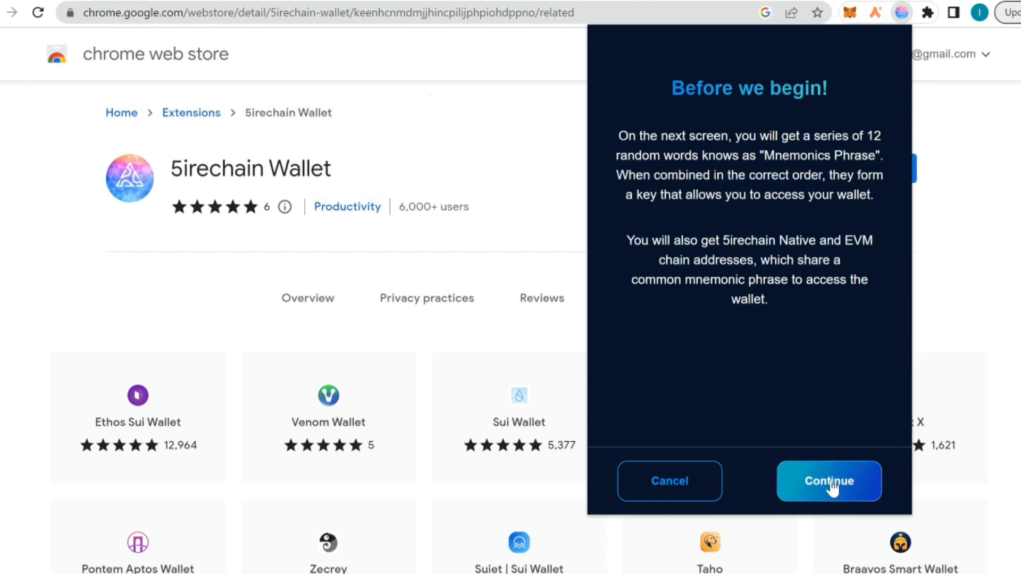
click(828, 481)
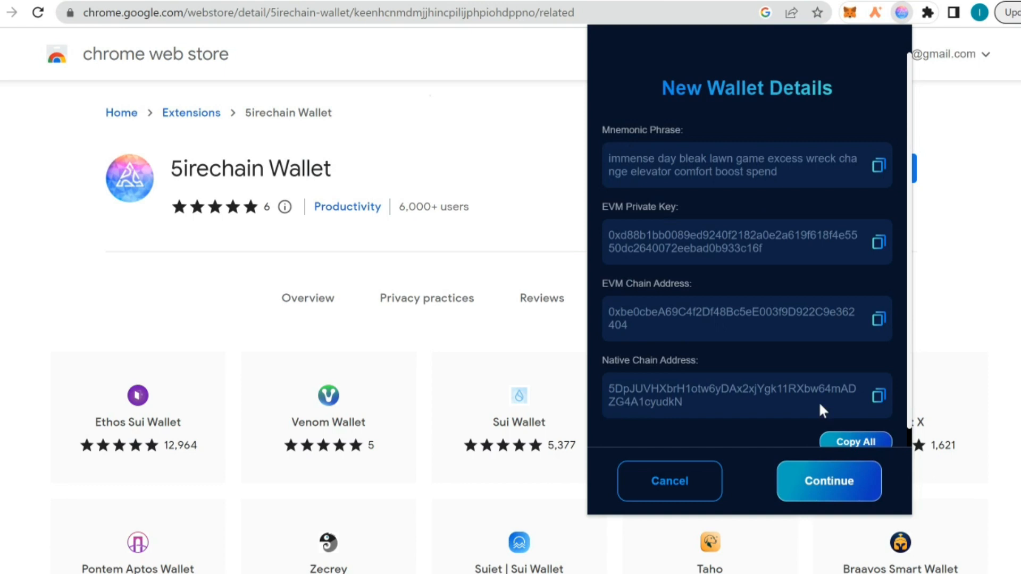
mouse_move(802, 441)
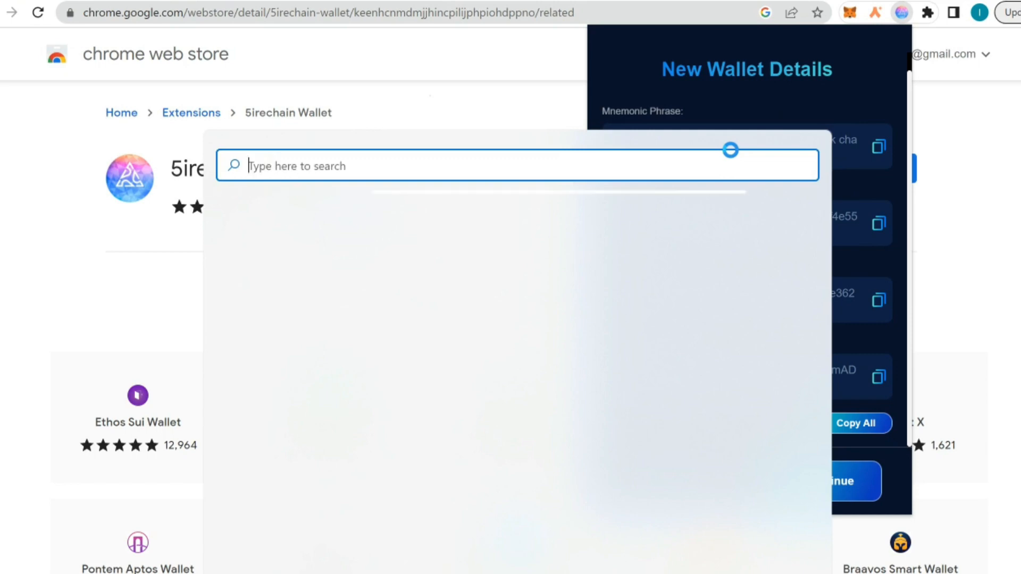
Search Windows for Narrator then Notepad, and copy all the new wallet's details.
text(Narrator)
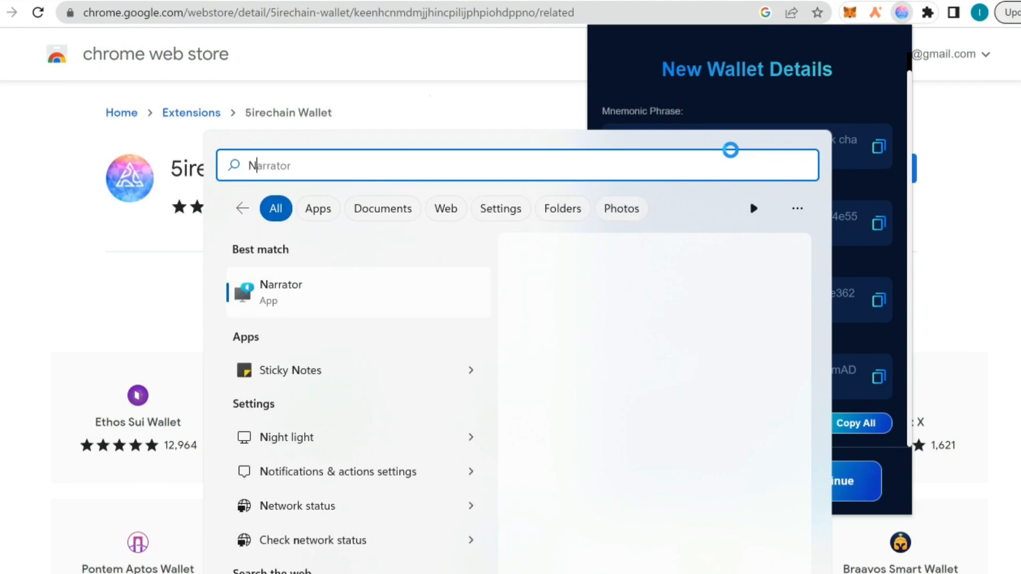
text(NOTEpad)
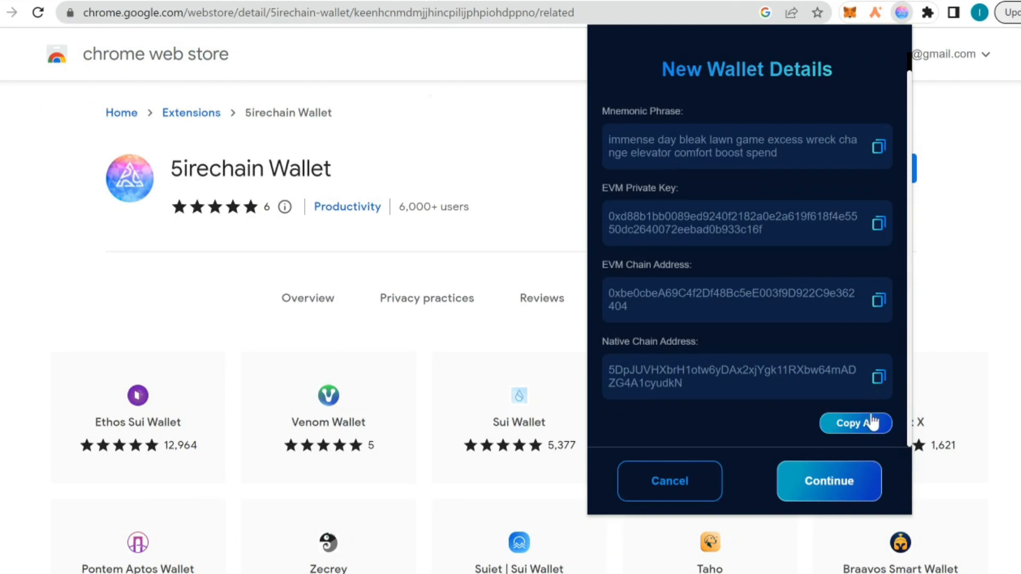
click(853, 423)
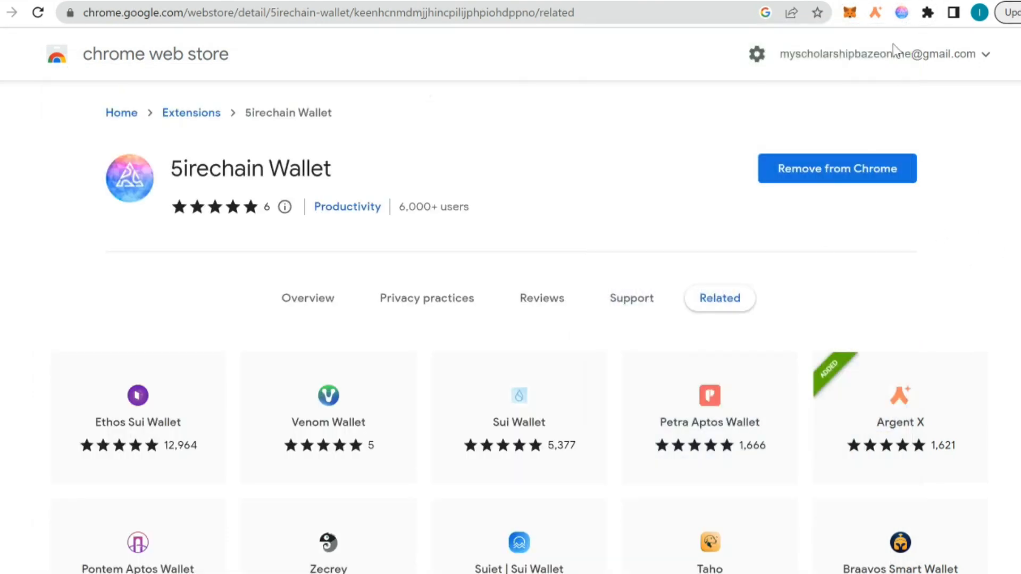
Create a second wallet named 'B', copy all its details and paste into Notepad.
click(900, 13)
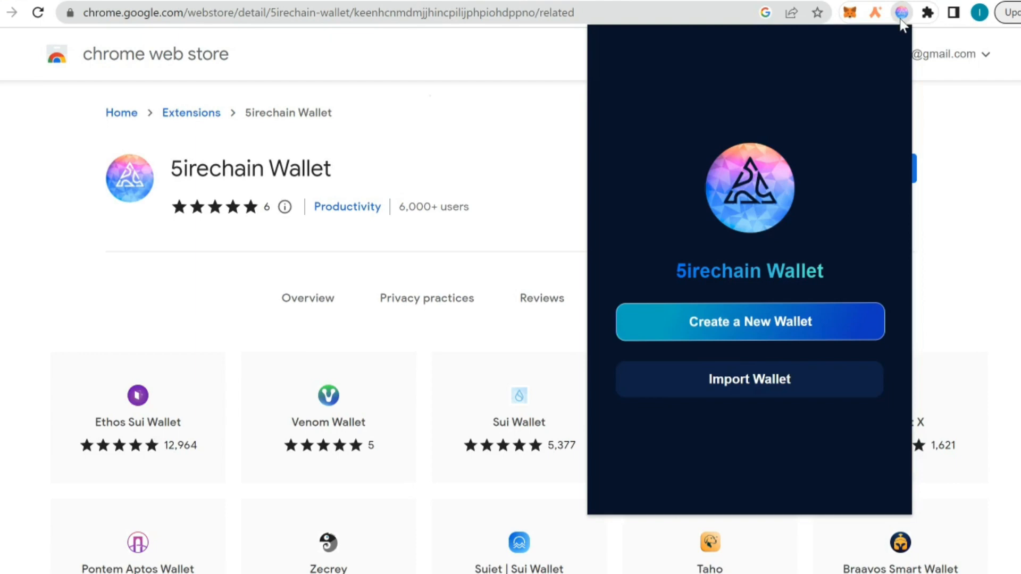
click(748, 321)
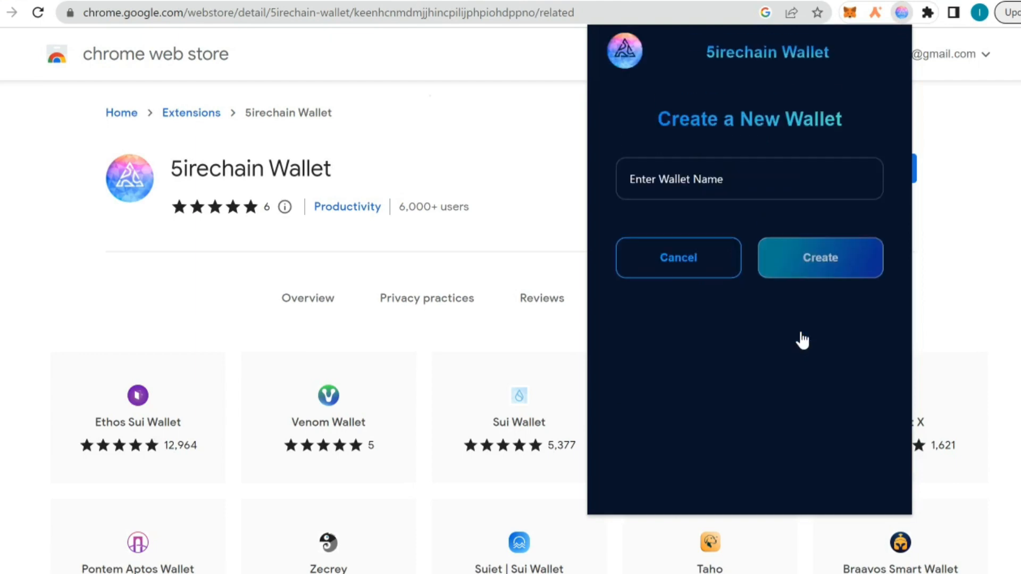
text(B)
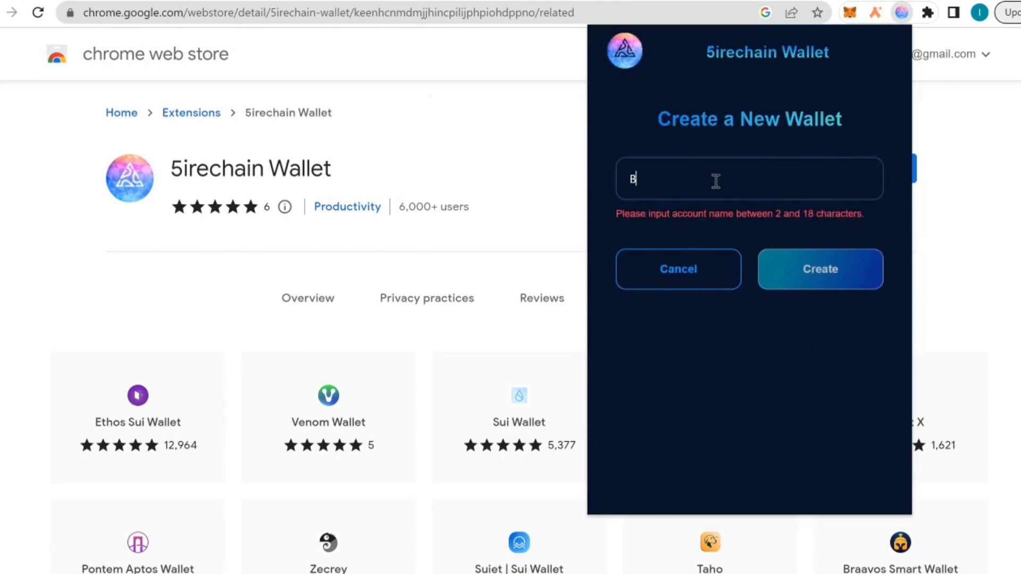
click(820, 269)
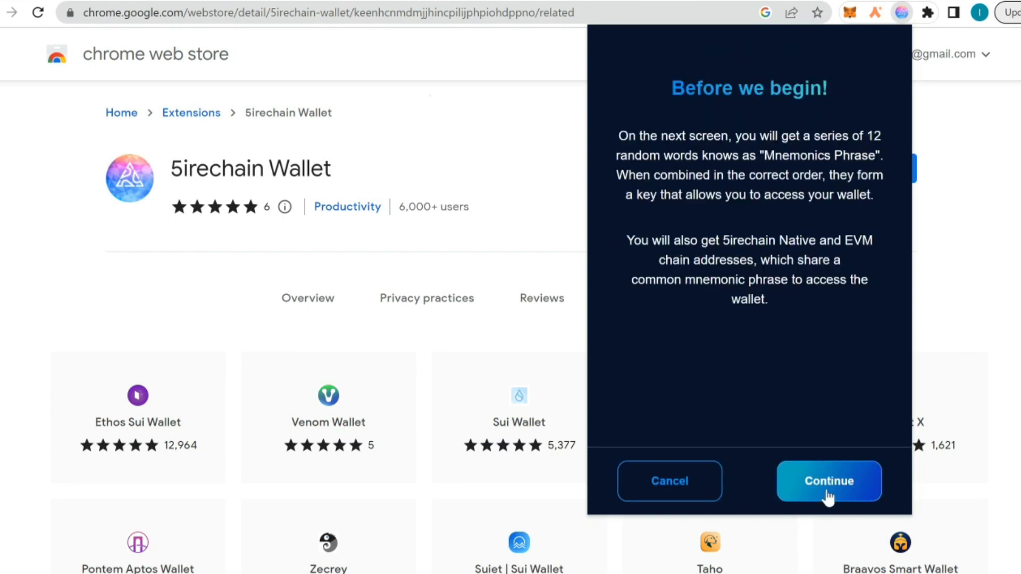
click(828, 480)
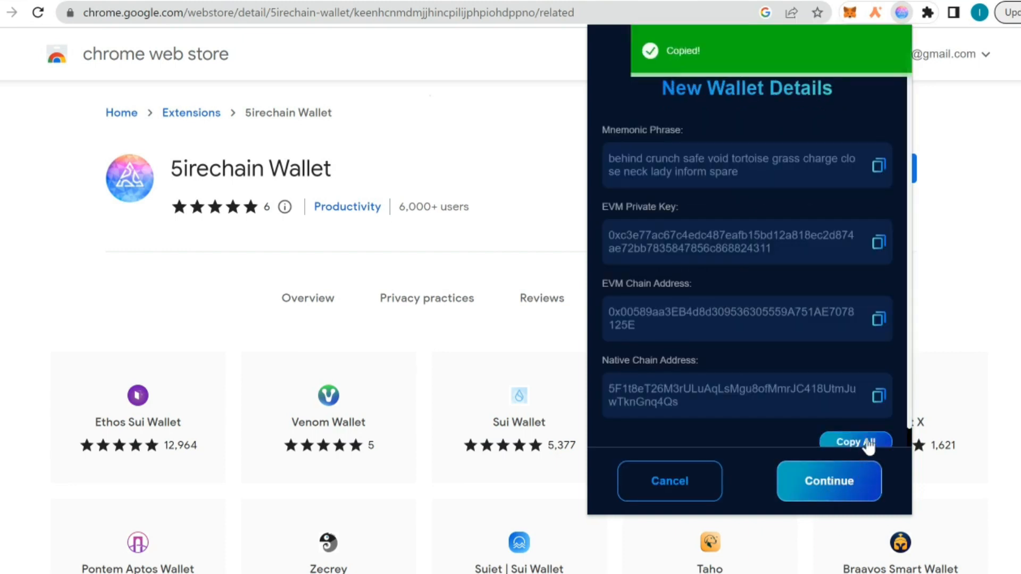
click(855, 441)
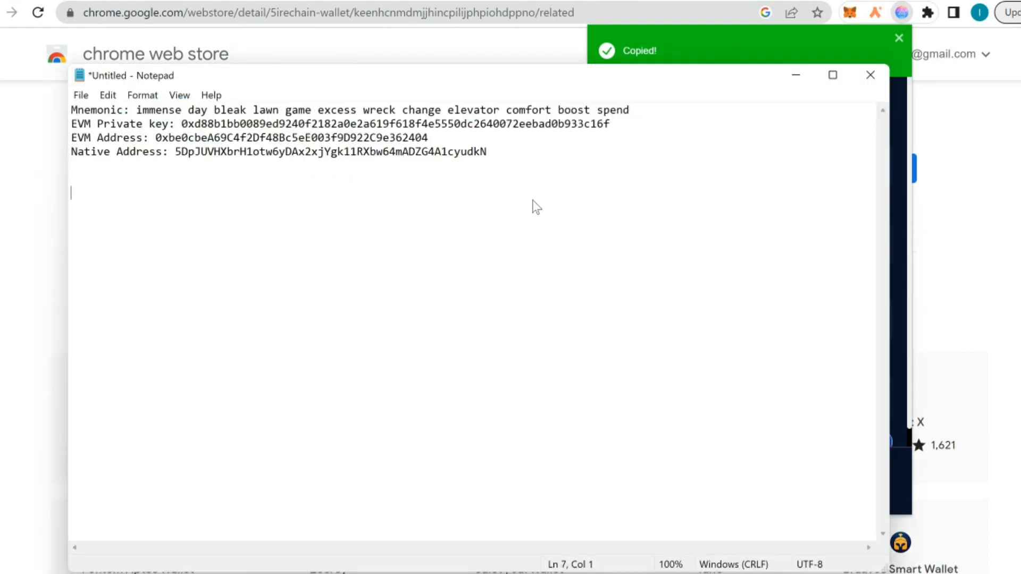
text(v)
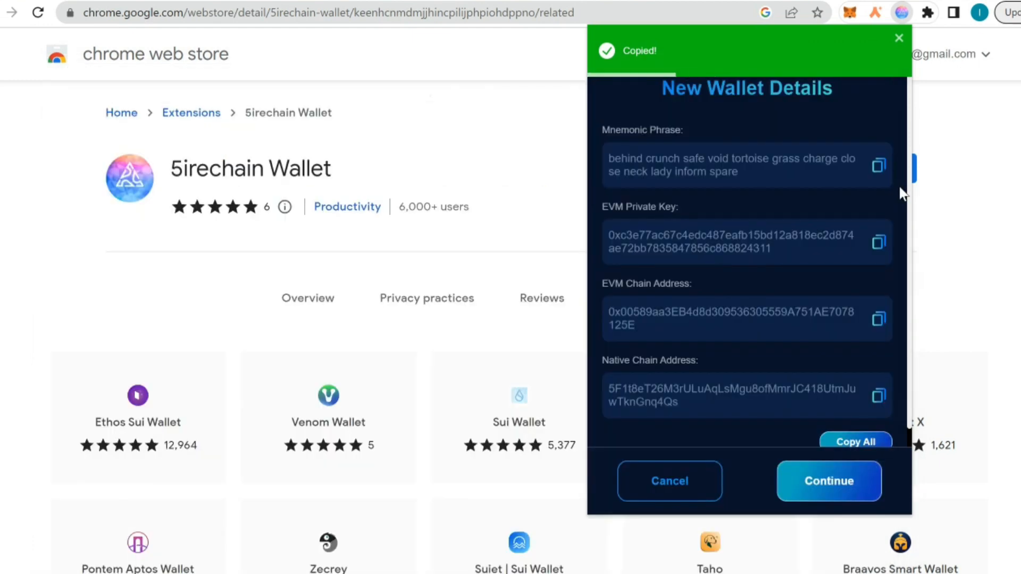
Set and confirm the wallet password, finishing setup on the BMS account balance screen.
click(828, 480)
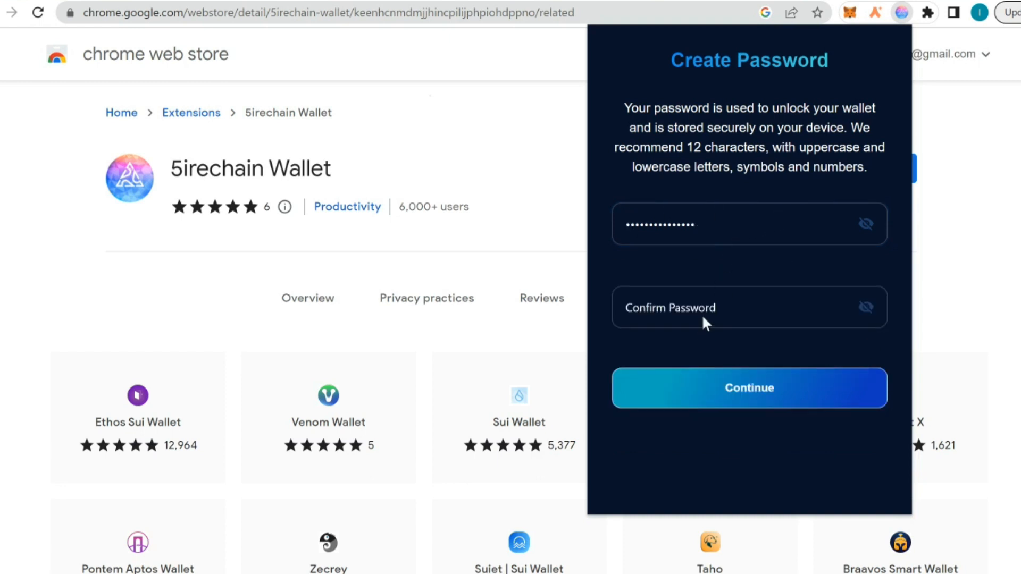
text(•)
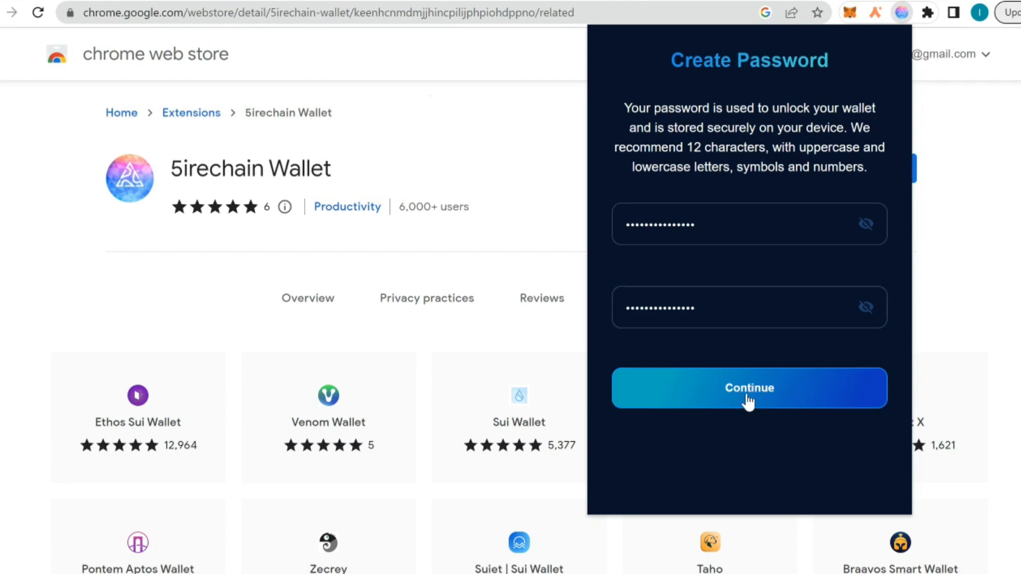
click(748, 388)
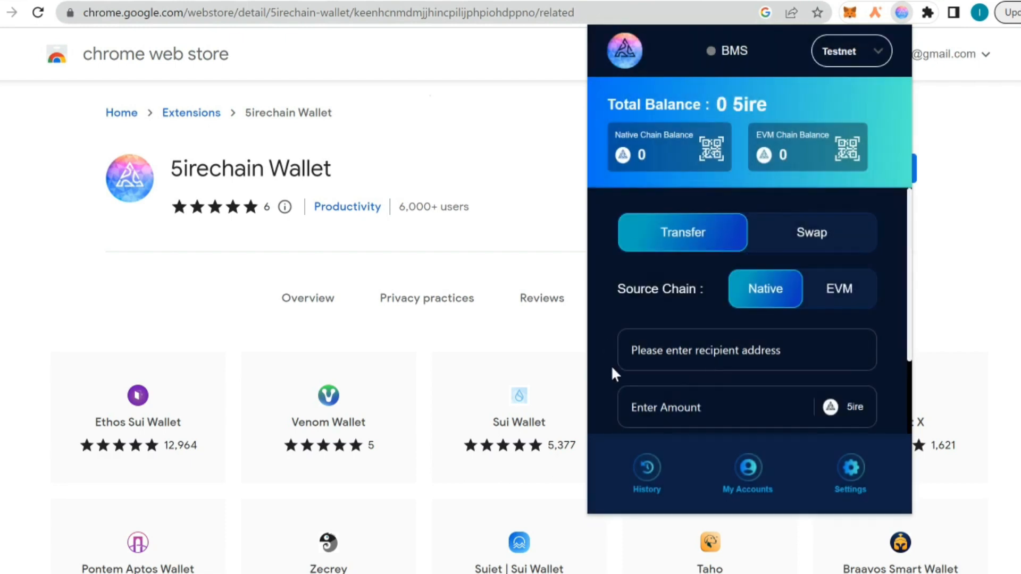
mouse_move(671, 390)
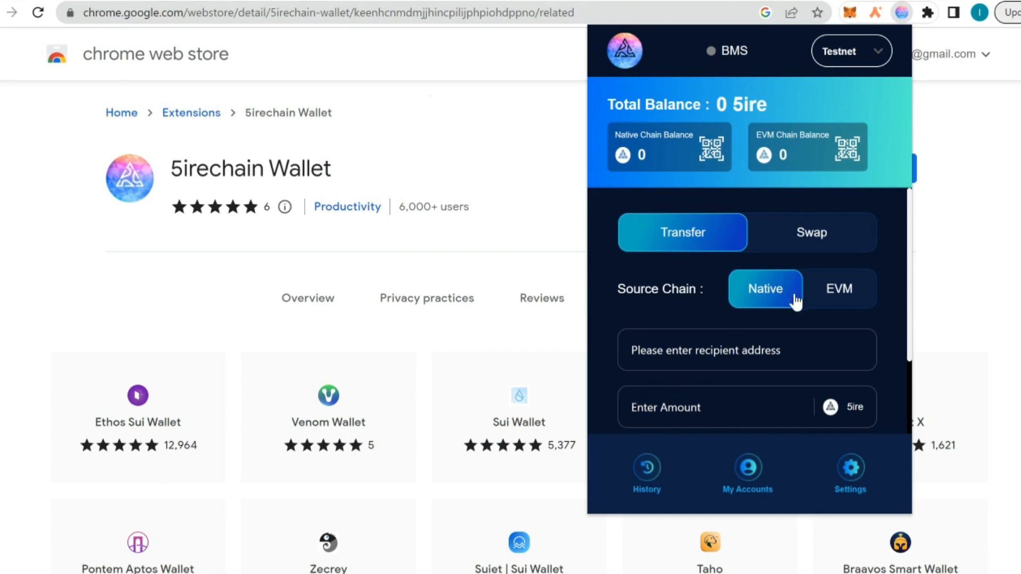
mouse_move(840, 127)
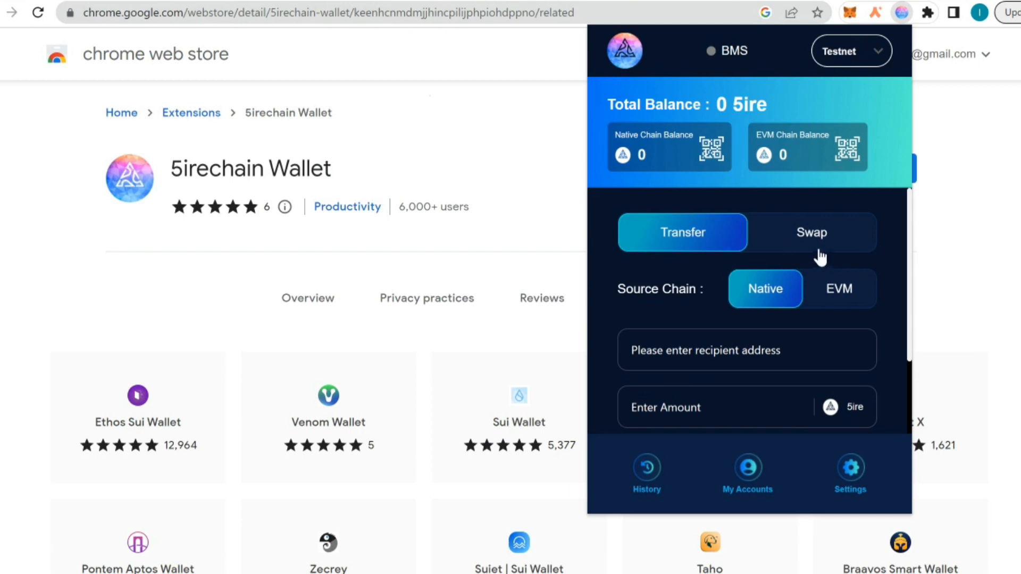
mouse_move(631, 169)
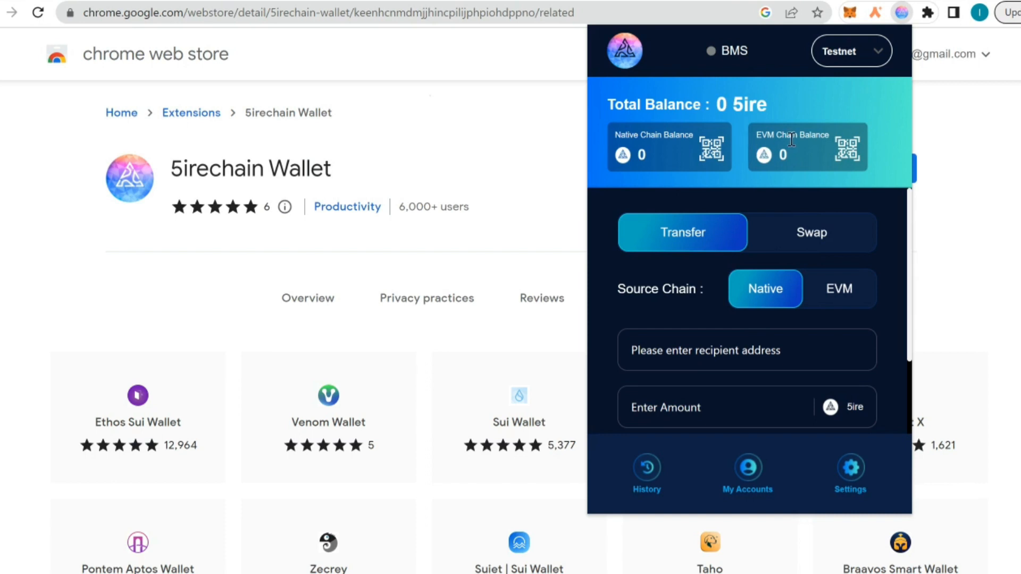
mouse_move(665, 156)
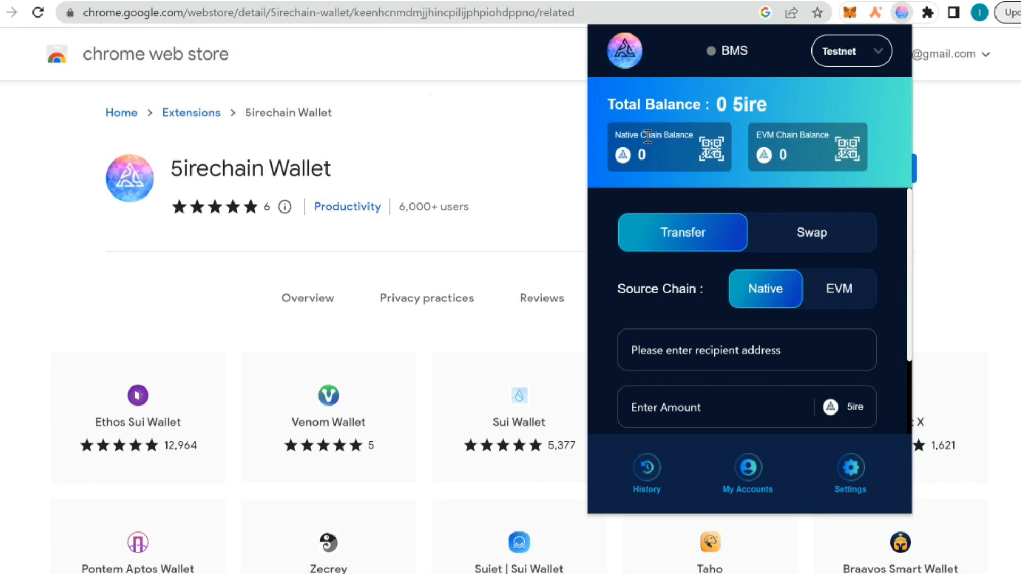
mouse_move(657, 132)
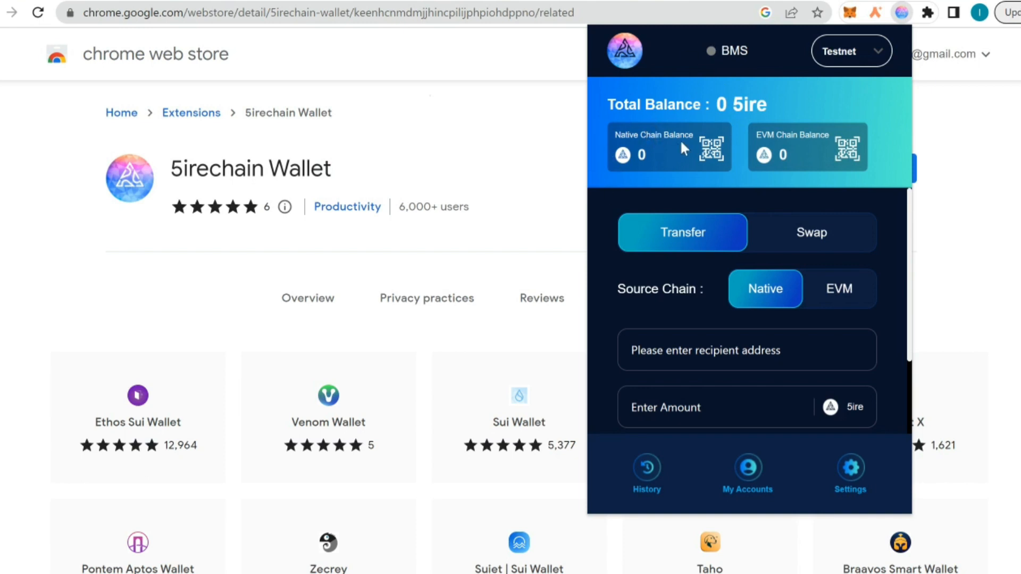
mouse_move(677, 167)
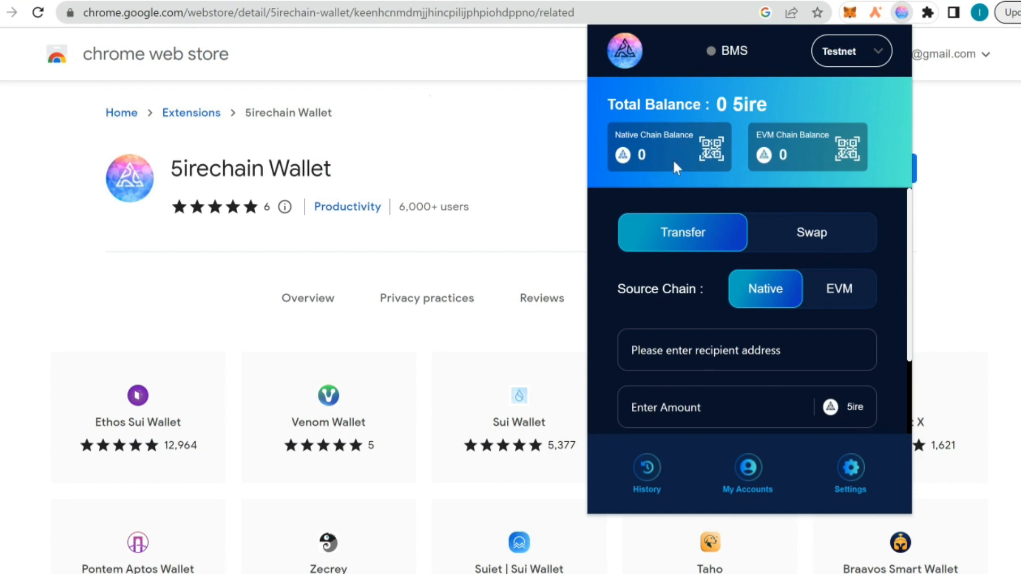
mouse_move(628, 159)
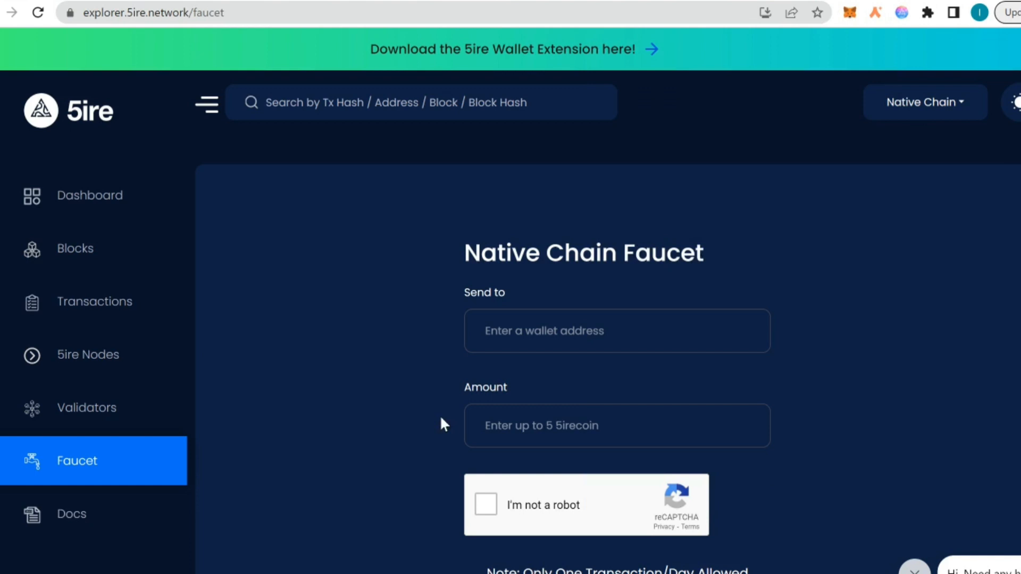
Fill the faucet's Send to with the wallet address and settle the amount at 5 after 100 and 9.
click(544, 330)
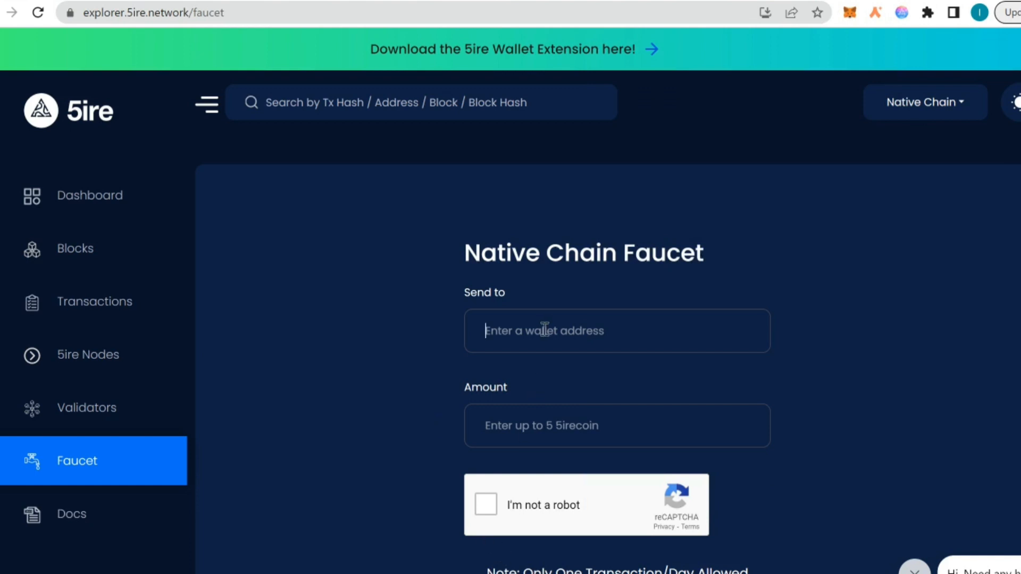
mouse_move(924, 102)
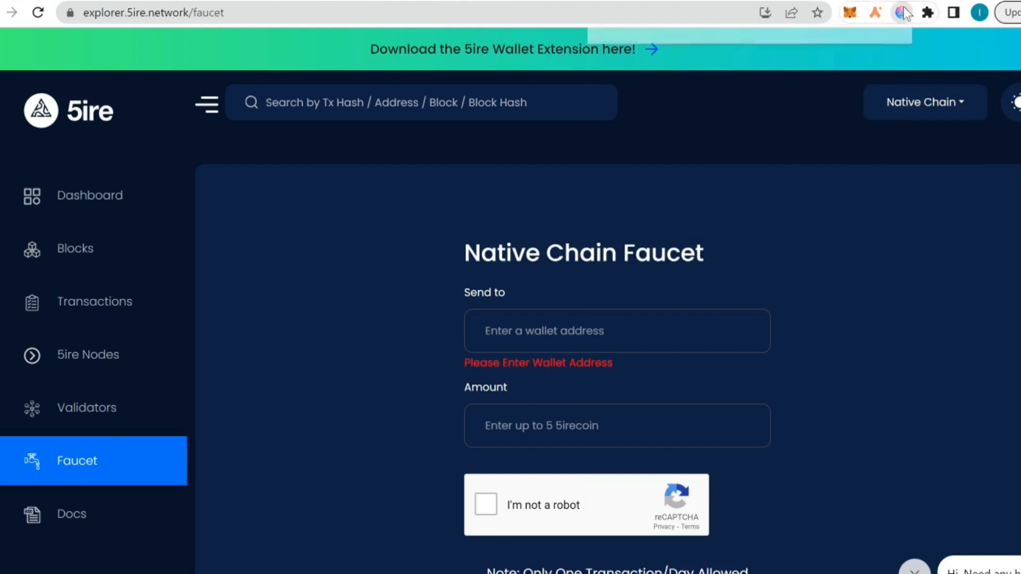
click(900, 13)
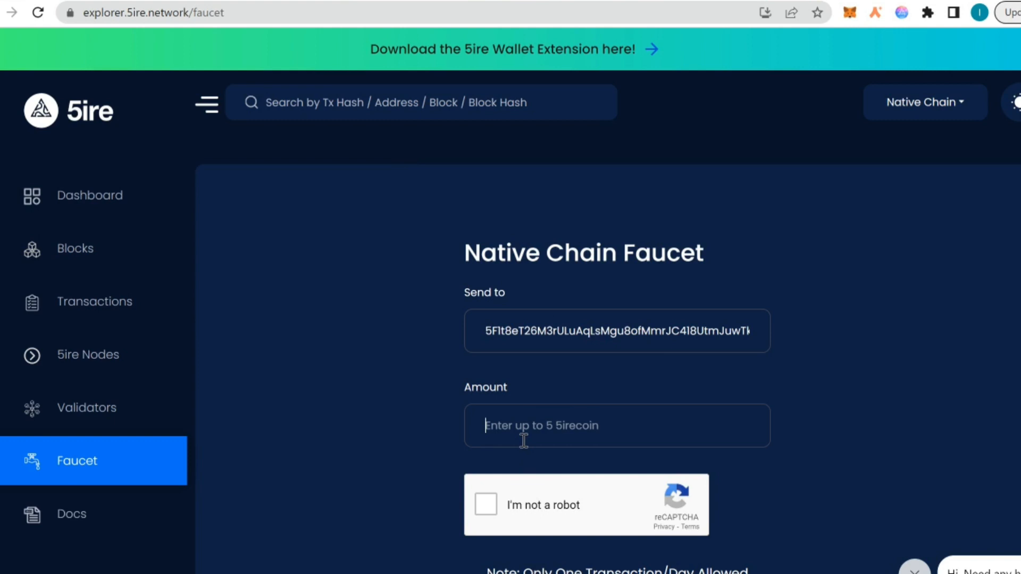
text(100)
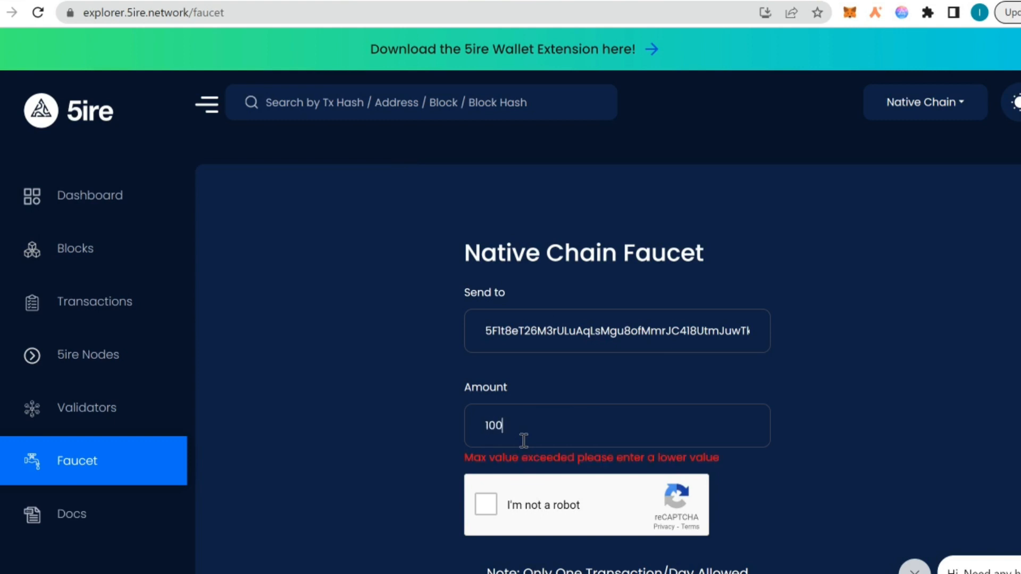
key(Backspace)
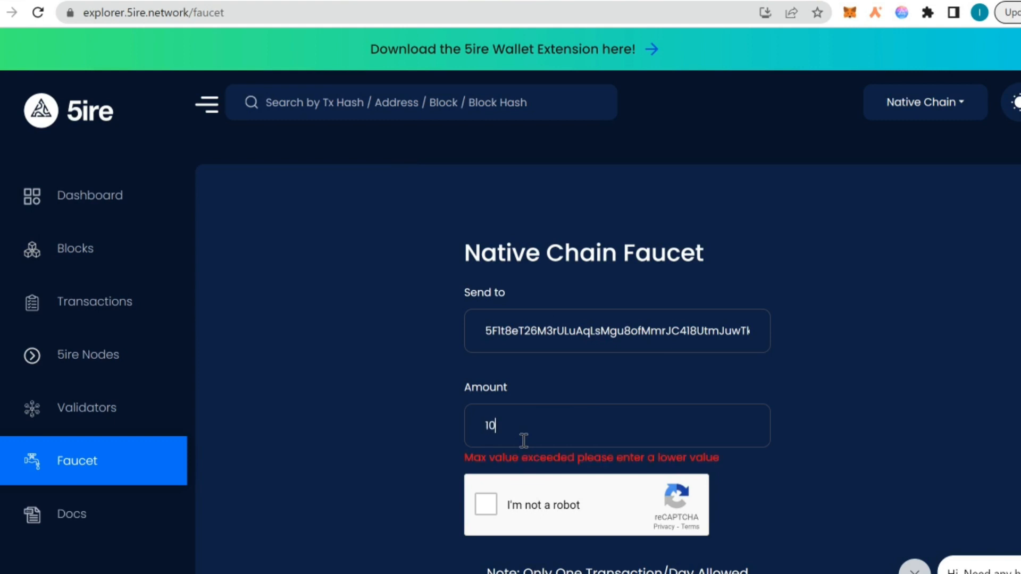
key(Backspace)
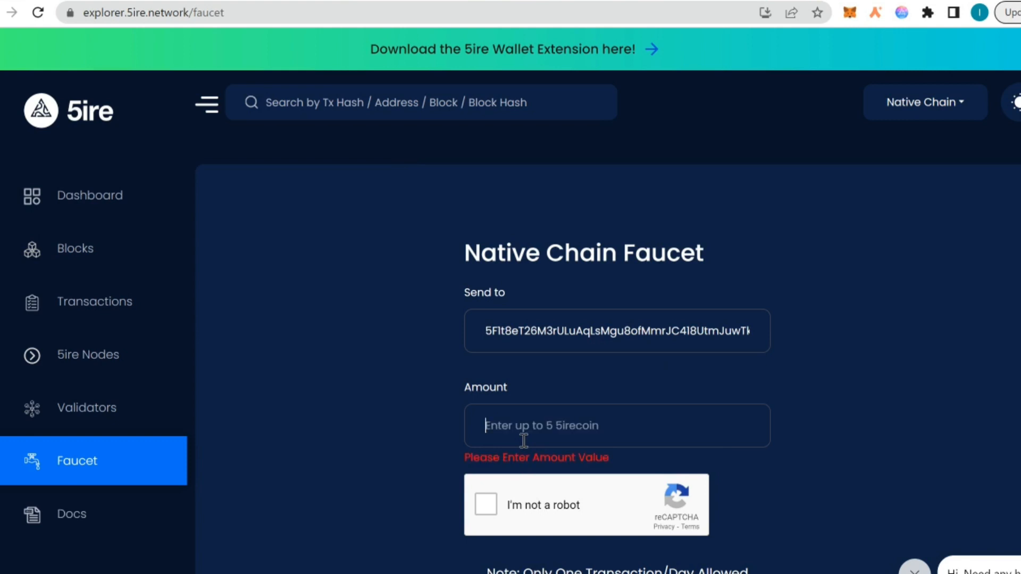
text(9)
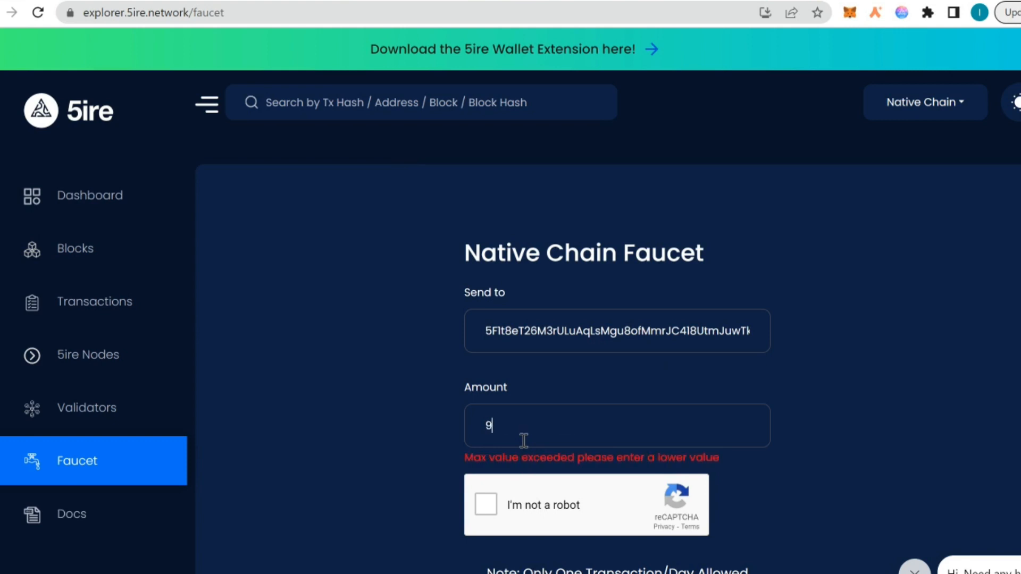
mouse_move(600, 469)
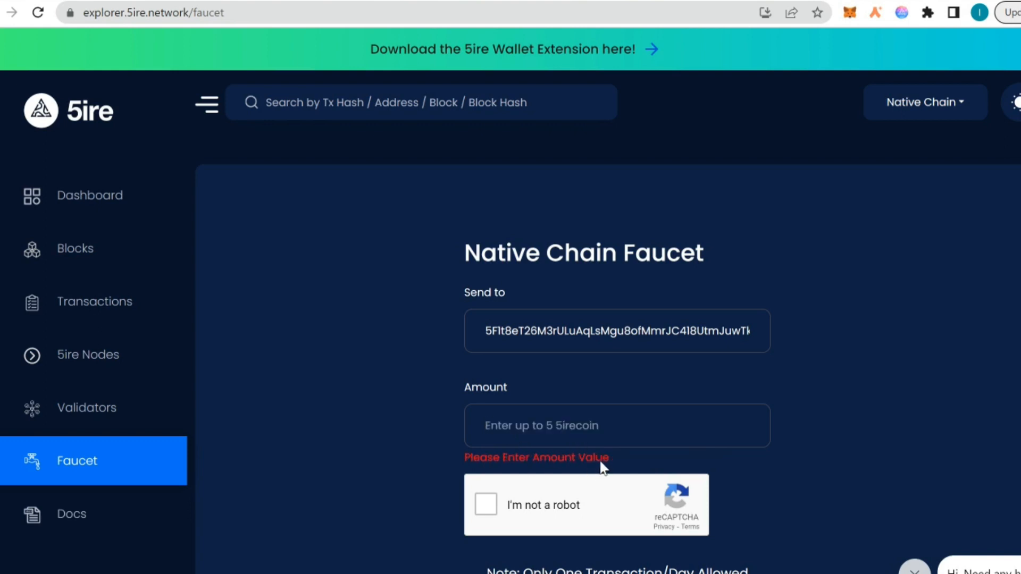
text(5)
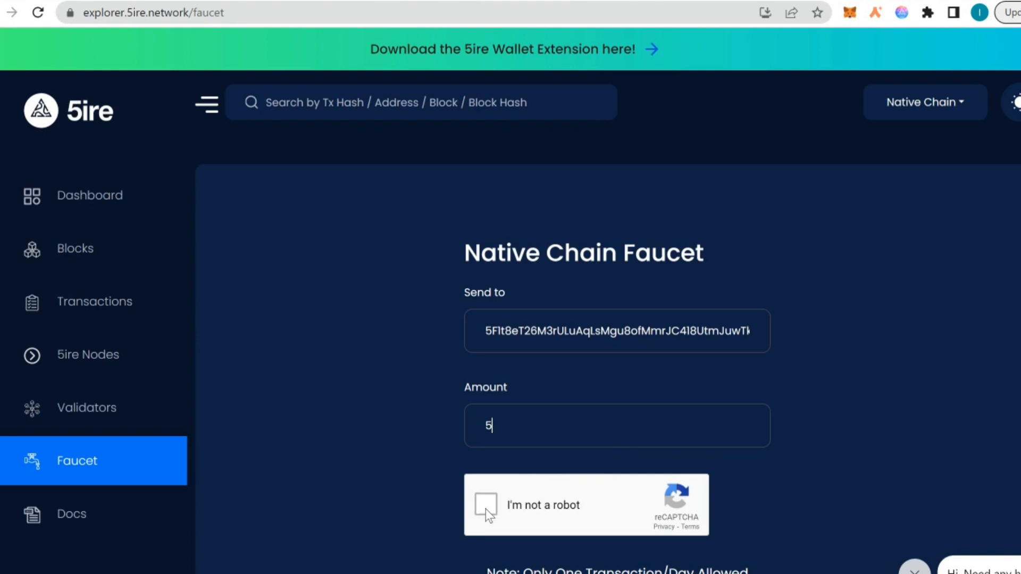
Pass the not-a-robot check and send the 5 5irecoin faucet request.
click(485, 505)
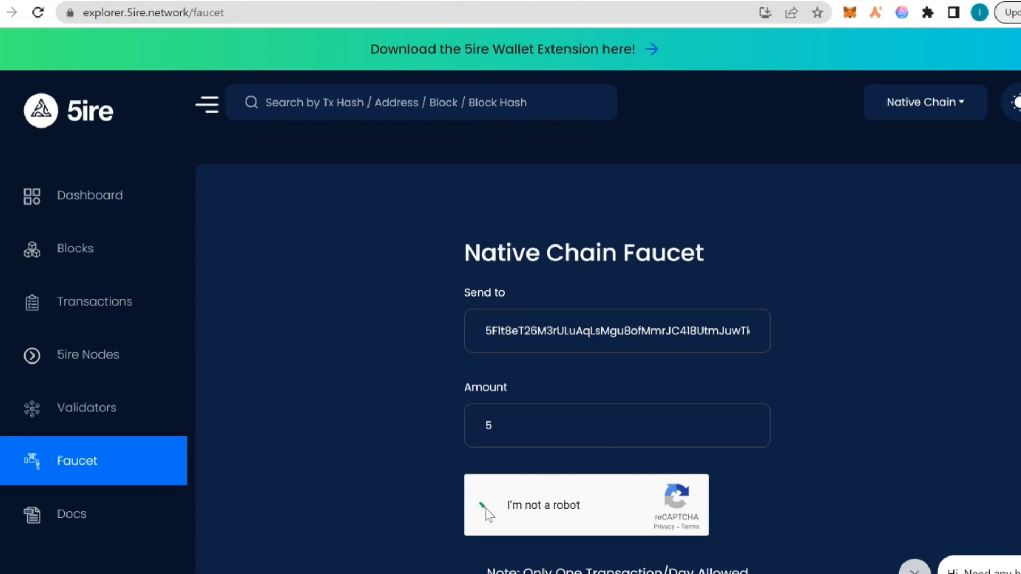
click(488, 506)
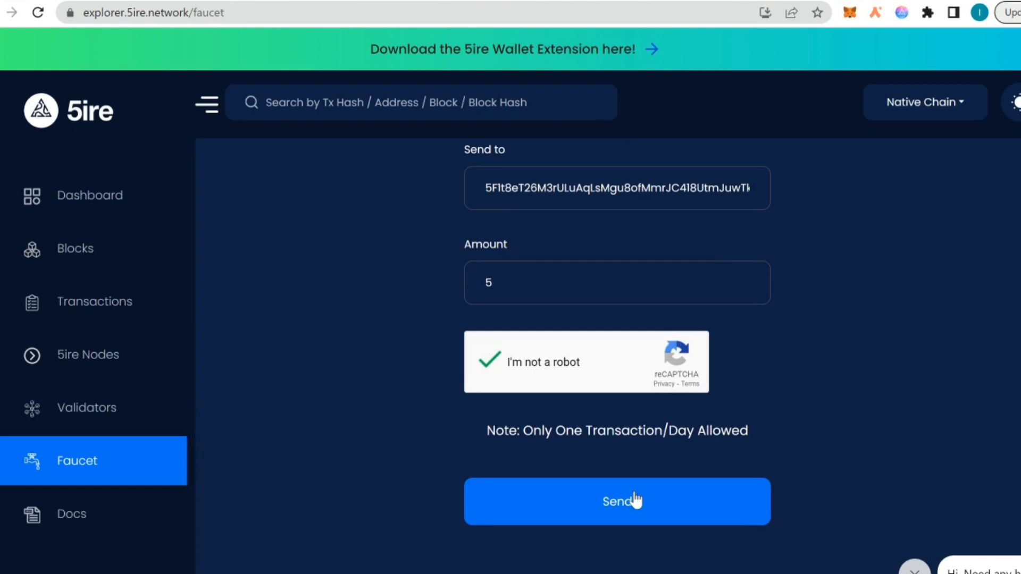
click(616, 501)
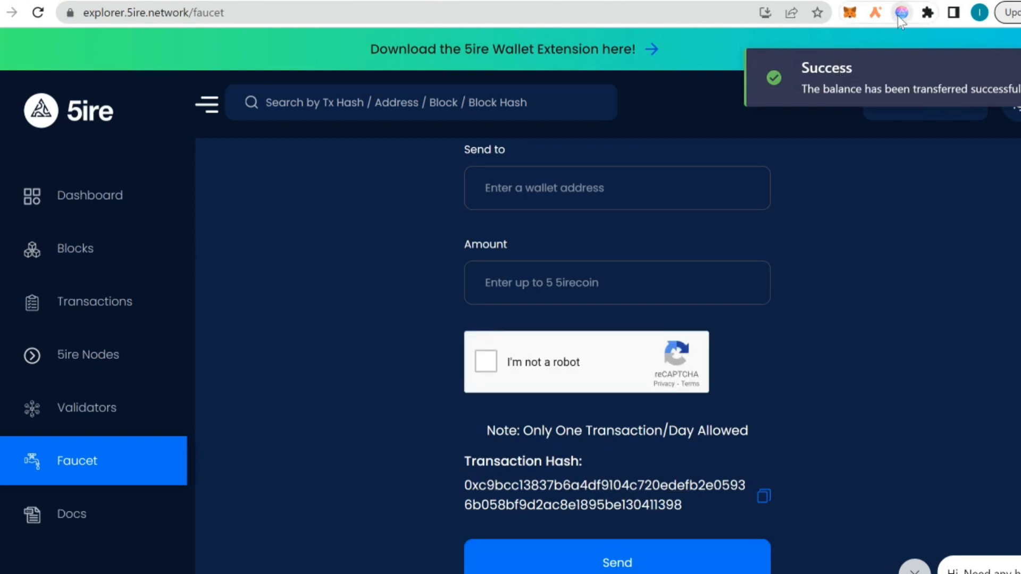
Check the wallet's 5 5ire native and 0 EVM balances across the Swap and Transfer forms.
click(902, 13)
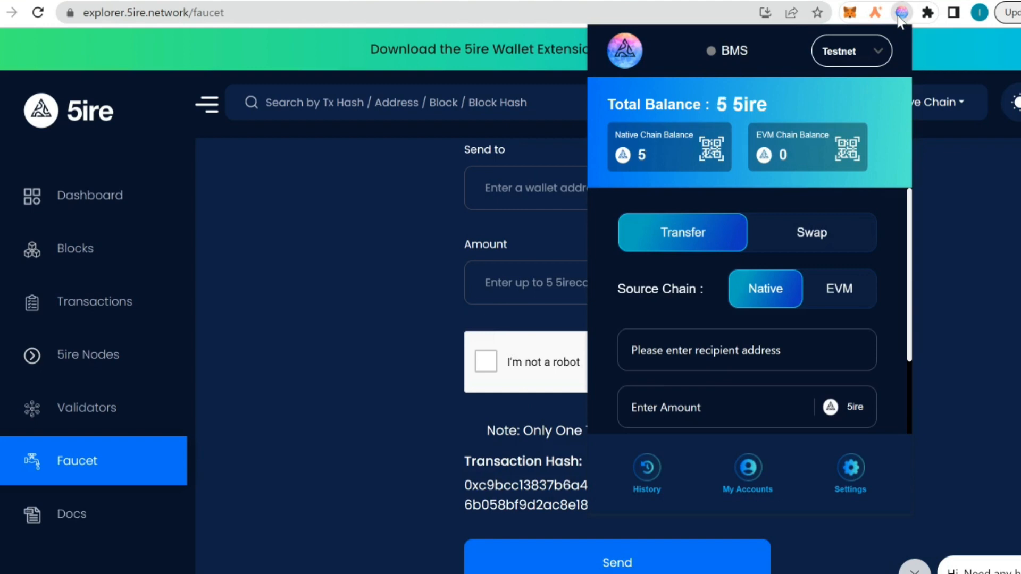
mouse_move(696, 175)
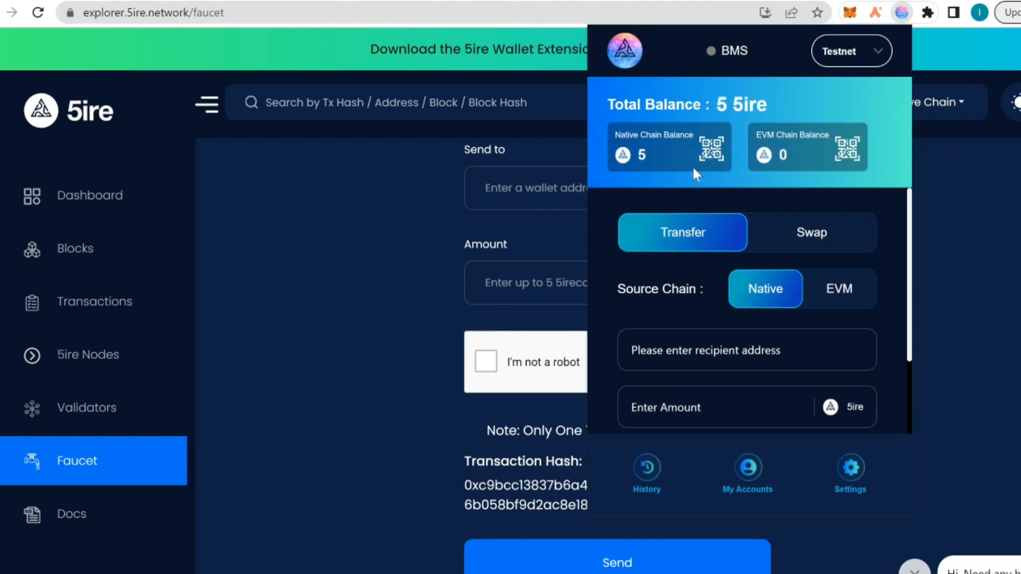
mouse_move(683, 123)
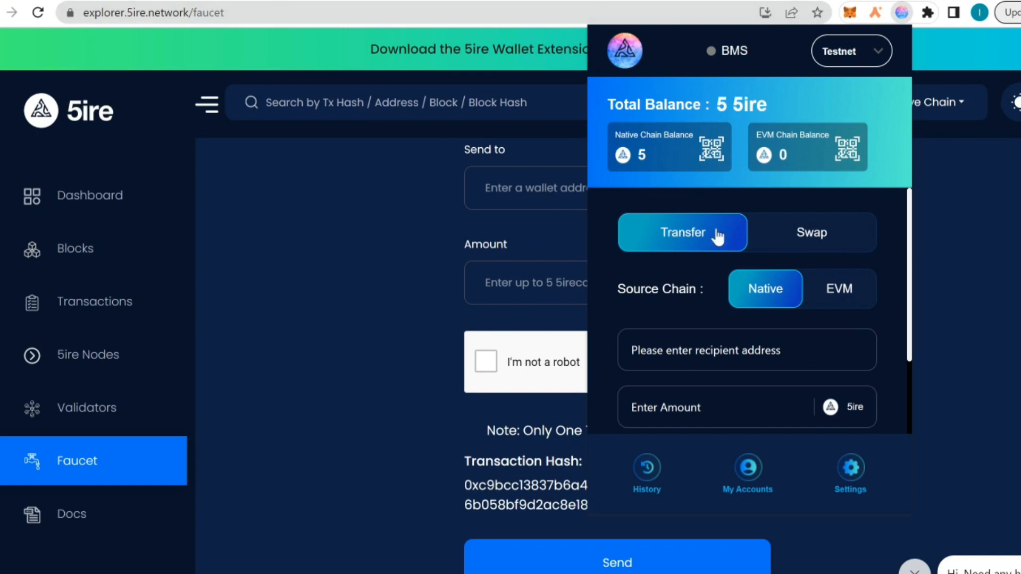
mouse_move(715, 232)
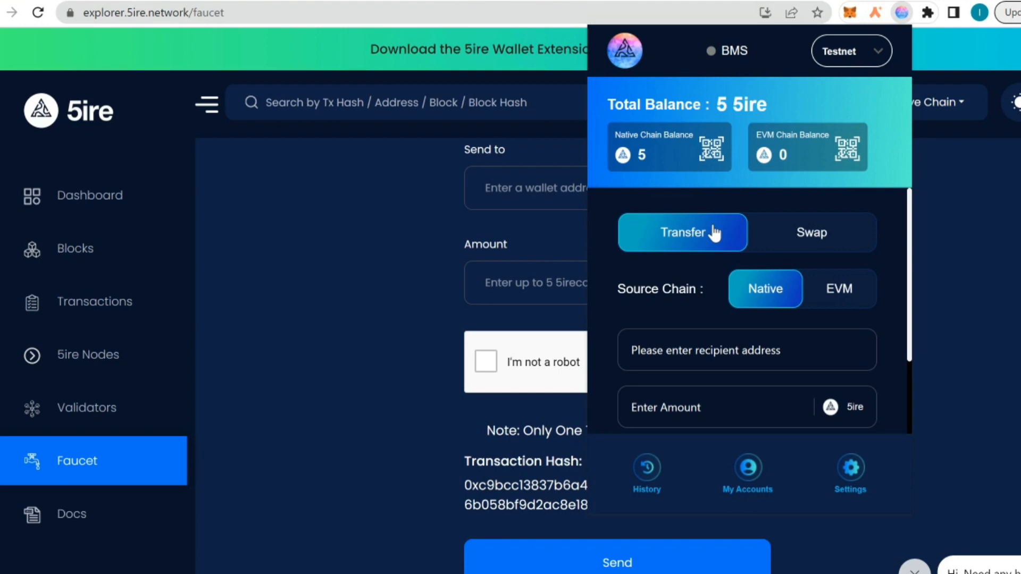
mouse_move(716, 236)
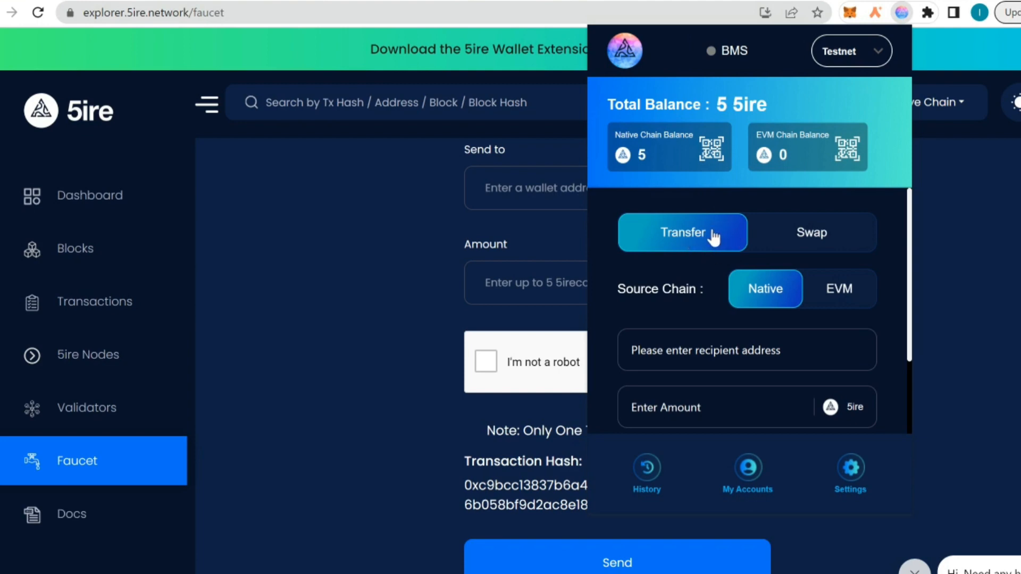
mouse_move(784, 223)
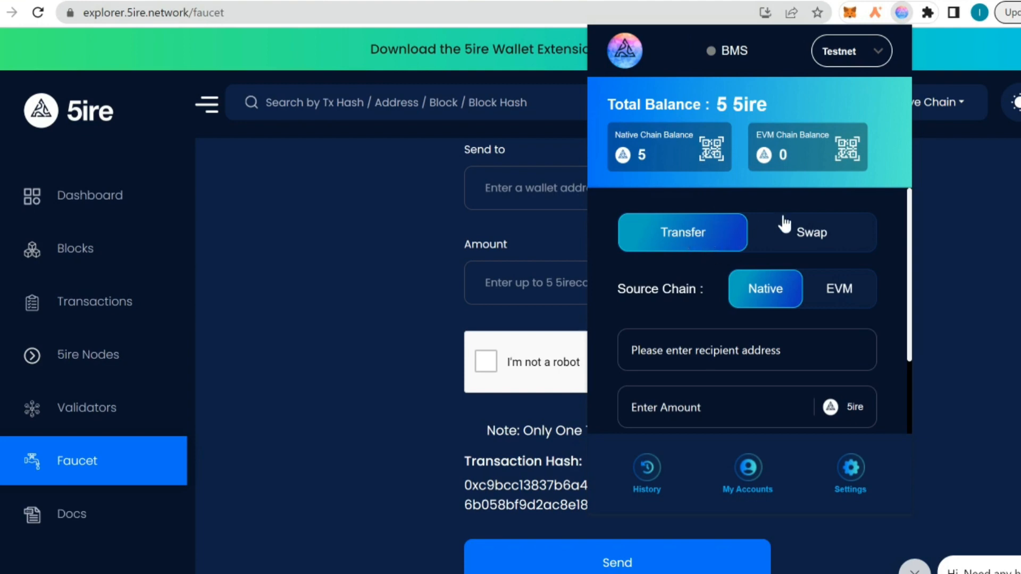
mouse_move(681, 224)
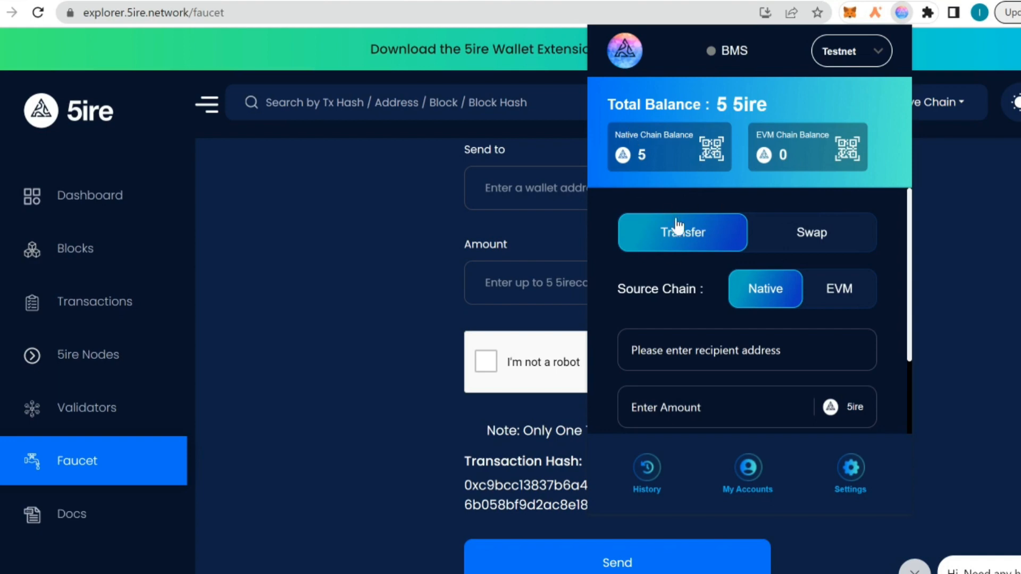
mouse_move(798, 137)
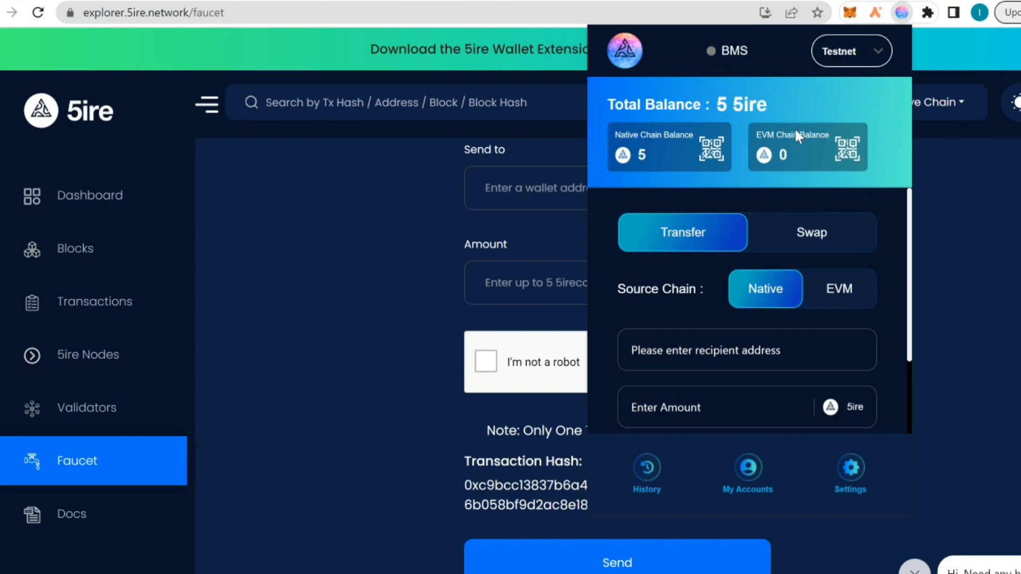
click(810, 232)
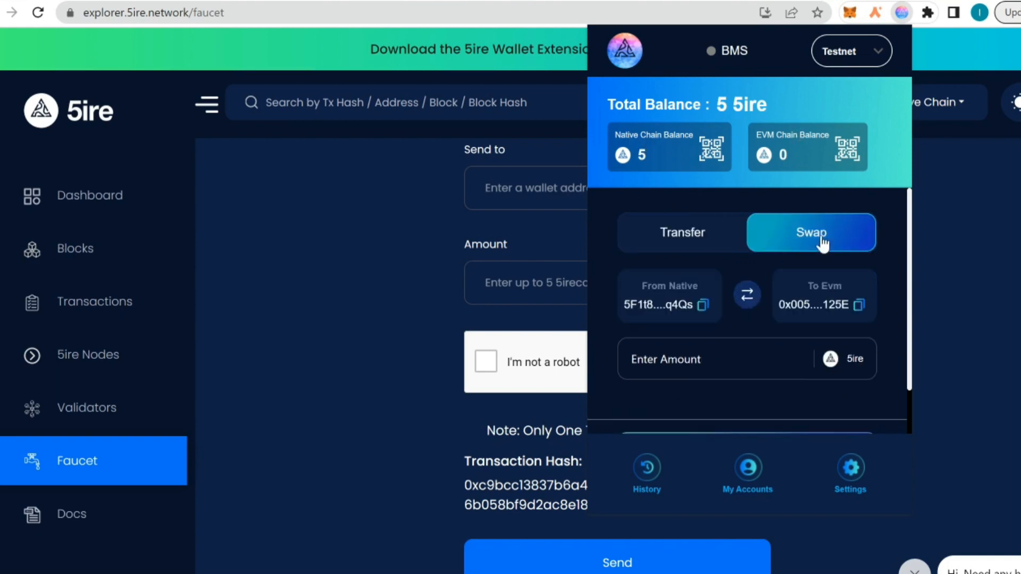
click(683, 232)
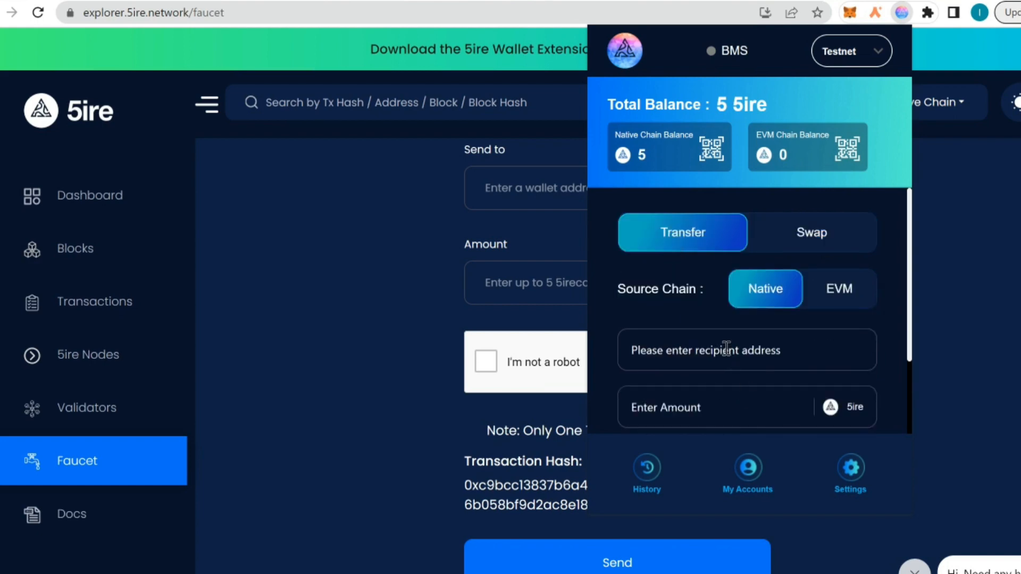
scroll(down, 3)
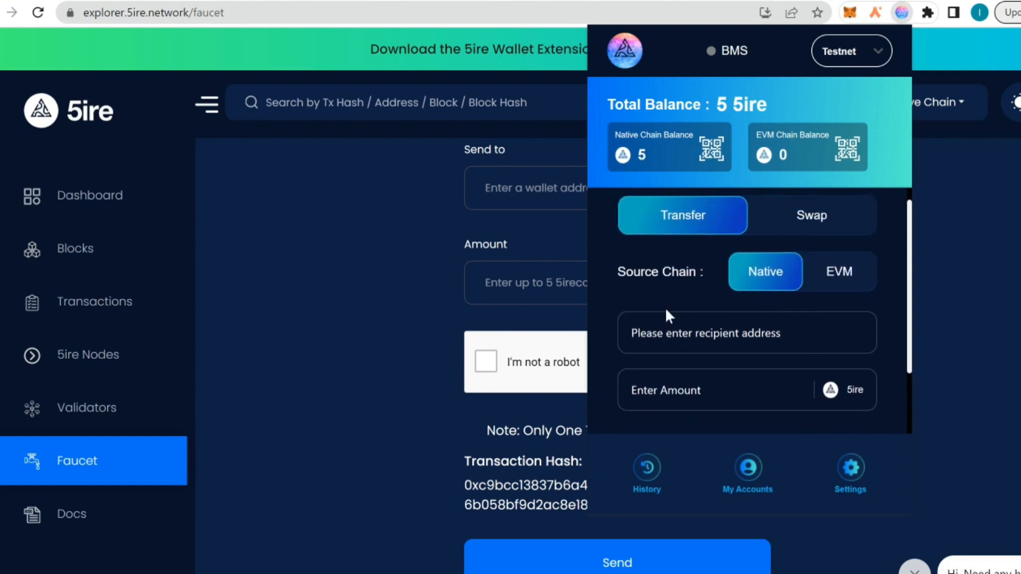
scroll(down, 3)
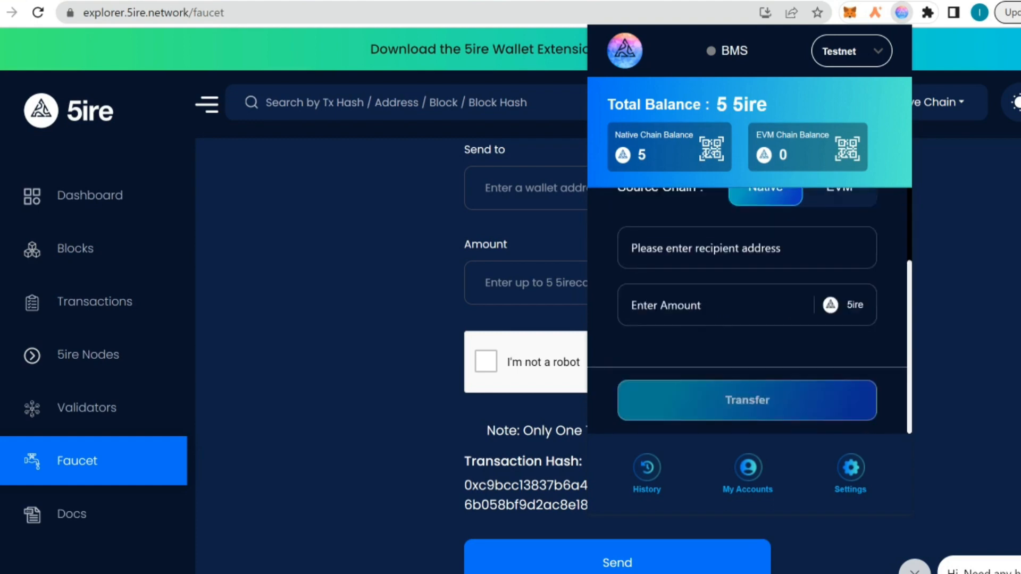
click(746, 248)
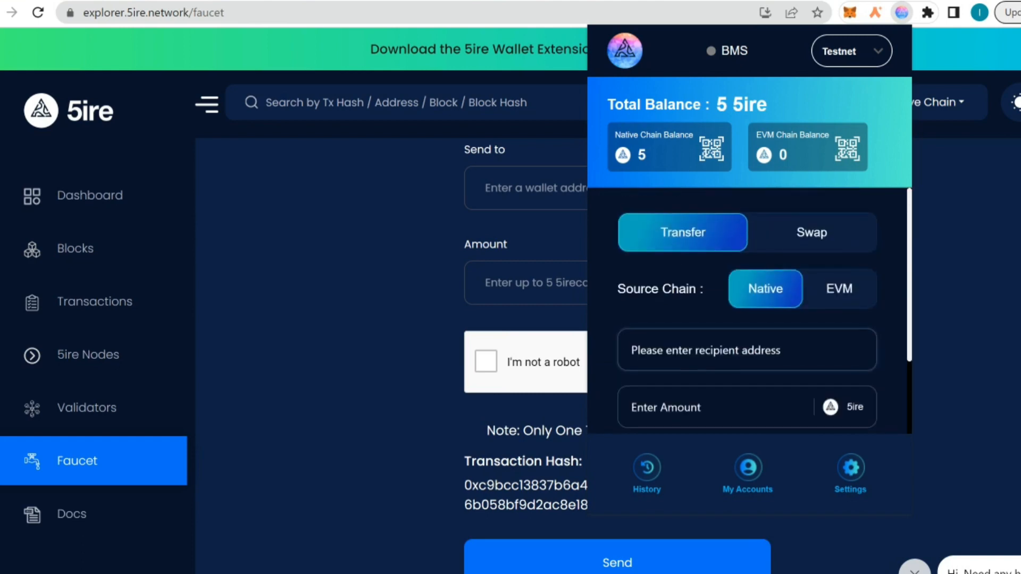
Swap 2 5ire from Native to EVM, leaving 2.9857 native and 2 EVM.
click(810, 233)
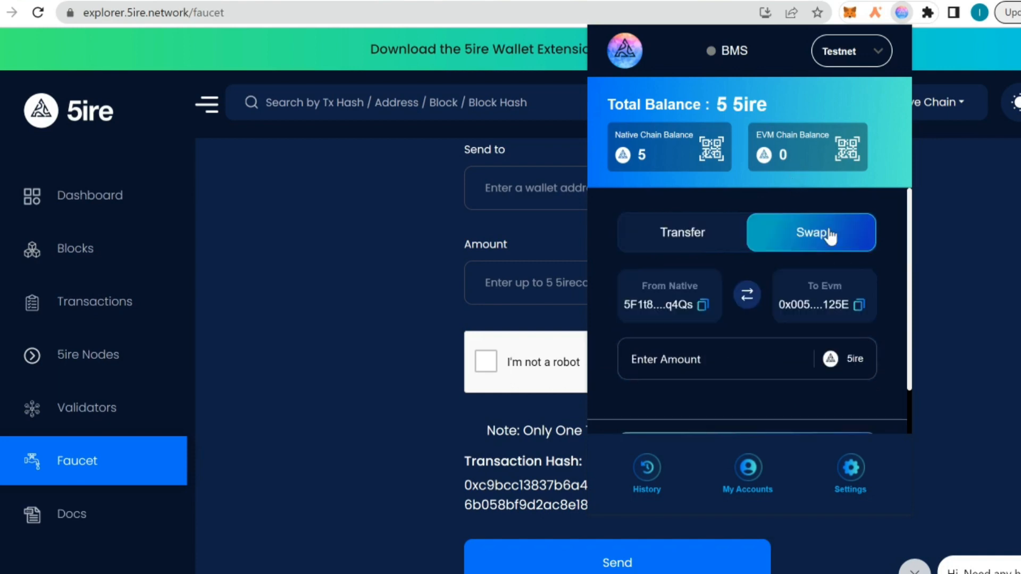
scroll(down, 3)
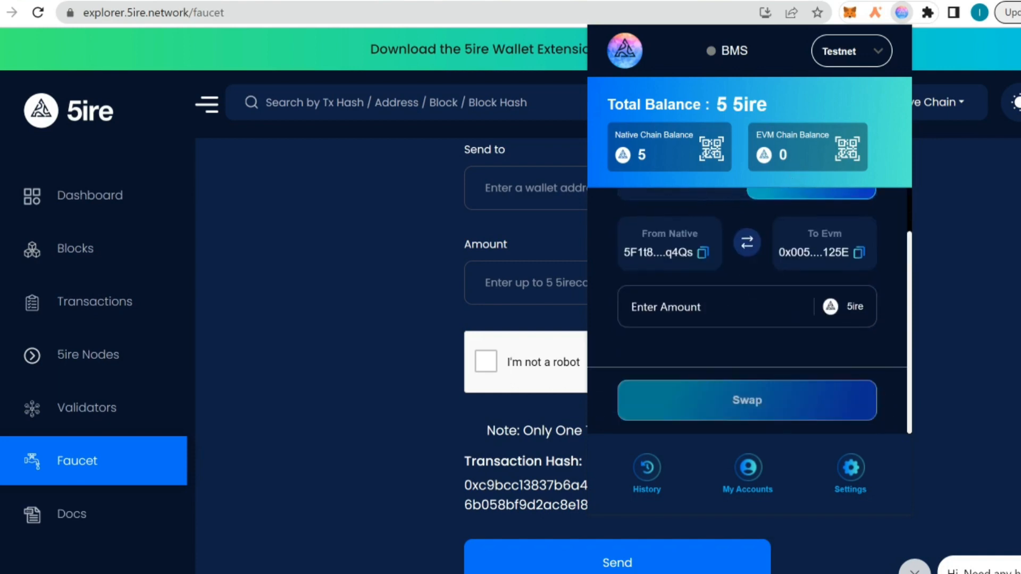
mouse_move(834, 247)
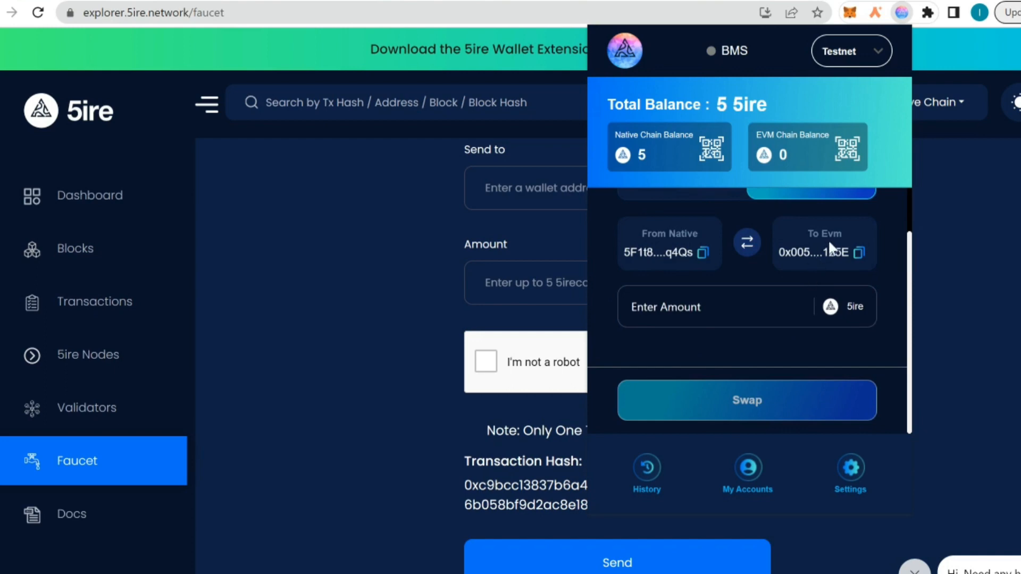
click(683, 306)
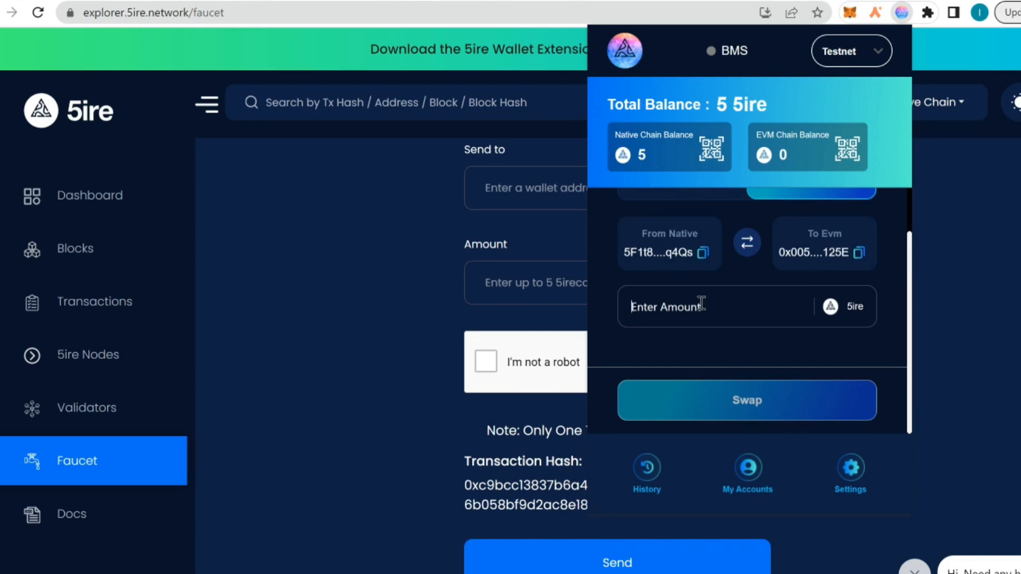
text(2)
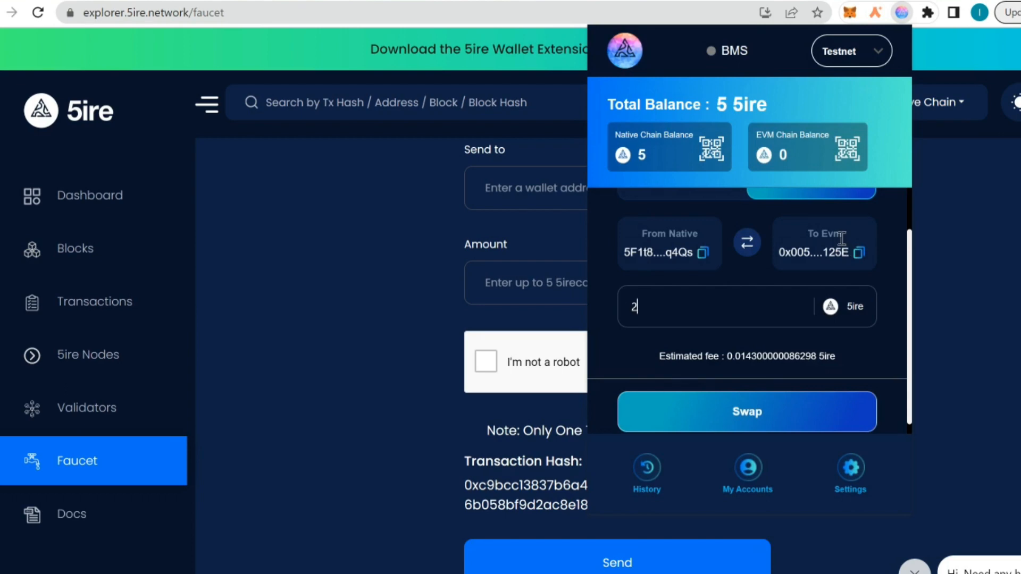
mouse_move(750, 267)
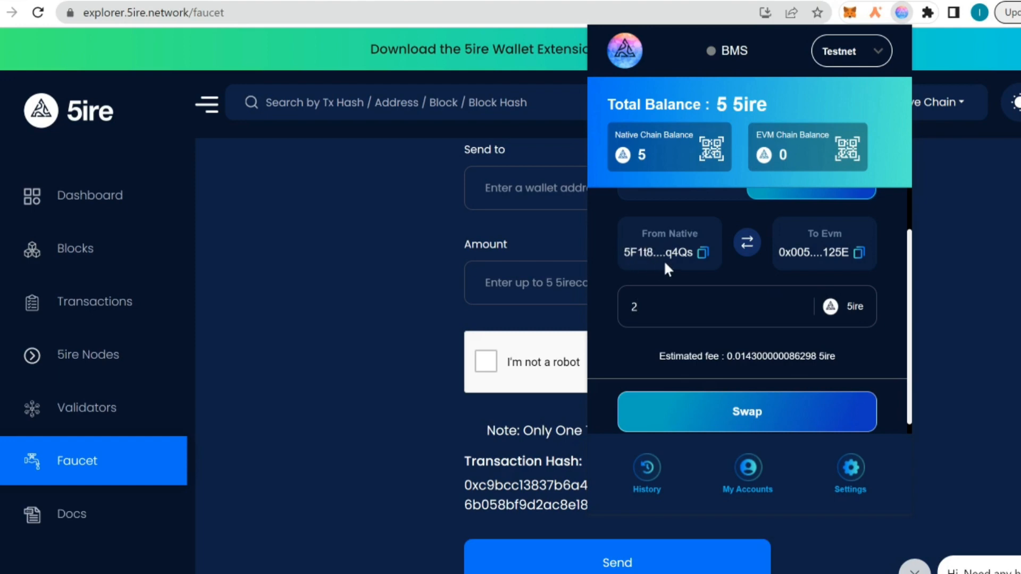
mouse_move(883, 214)
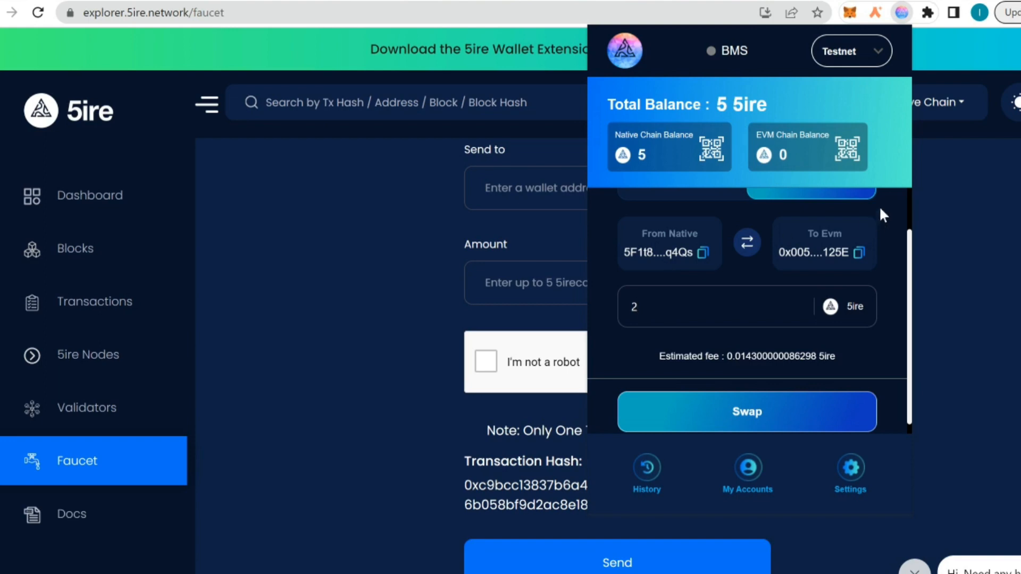
mouse_move(825, 249)
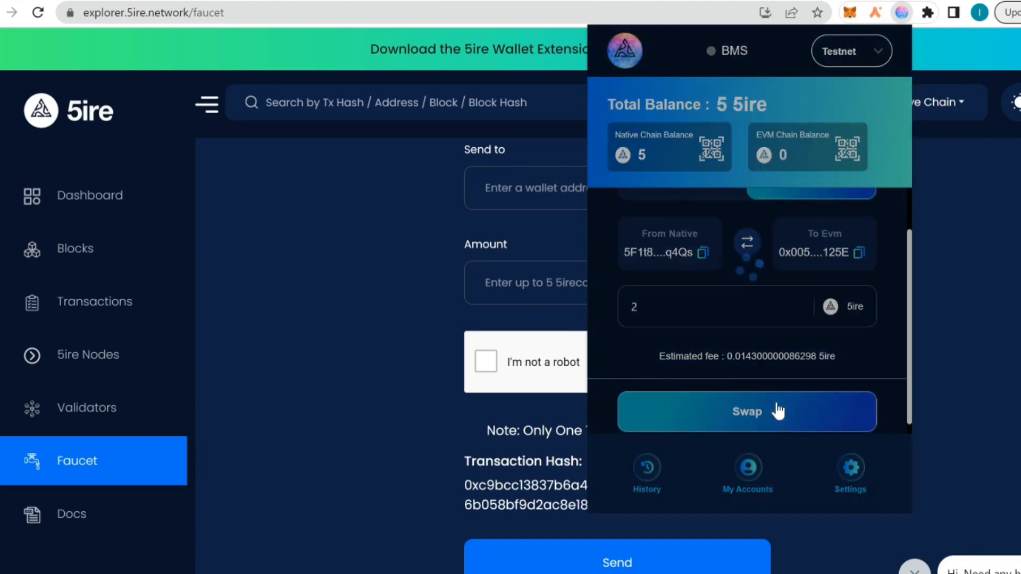
click(747, 411)
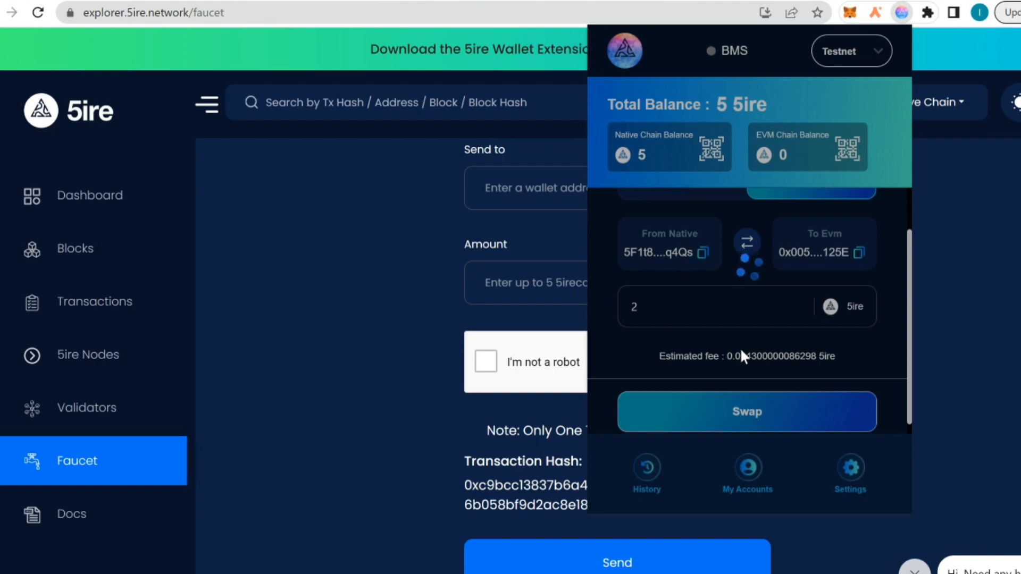
click(746, 411)
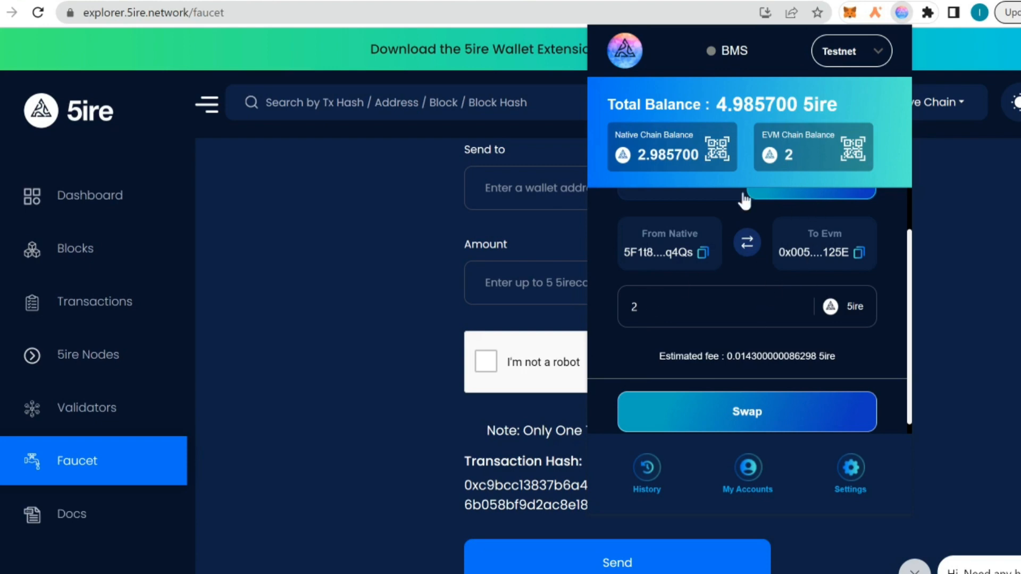
click(681, 233)
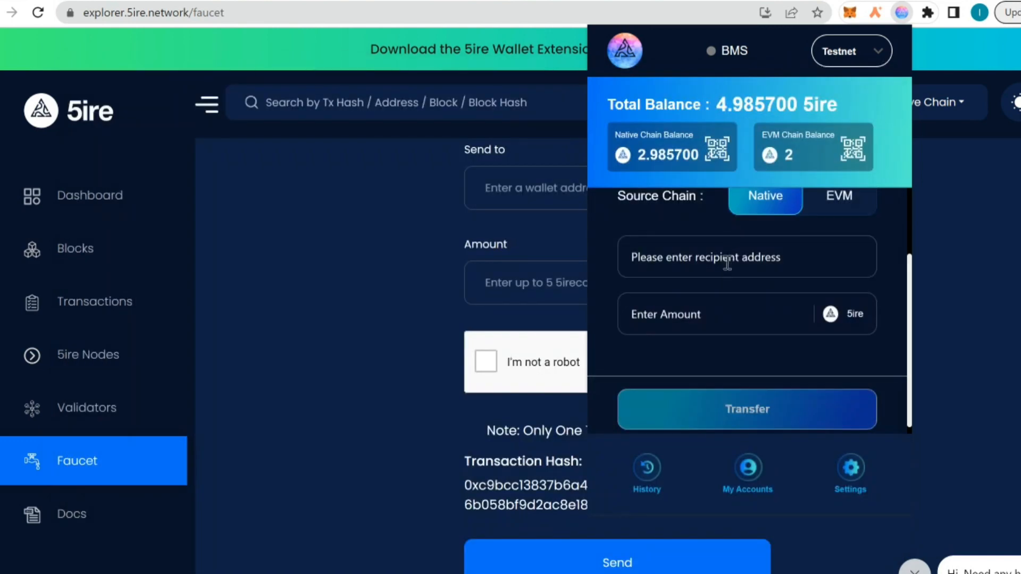
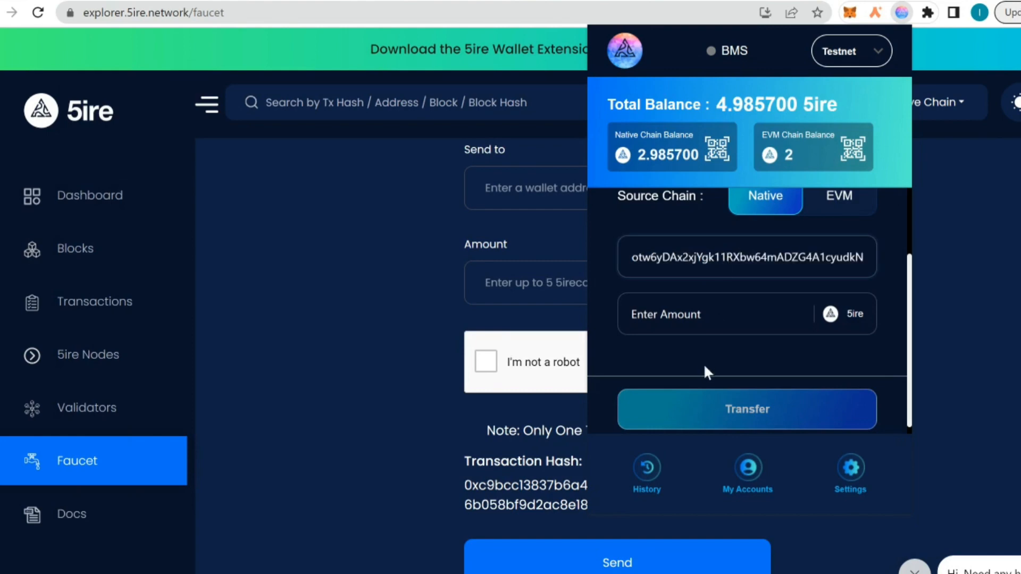
text(1)
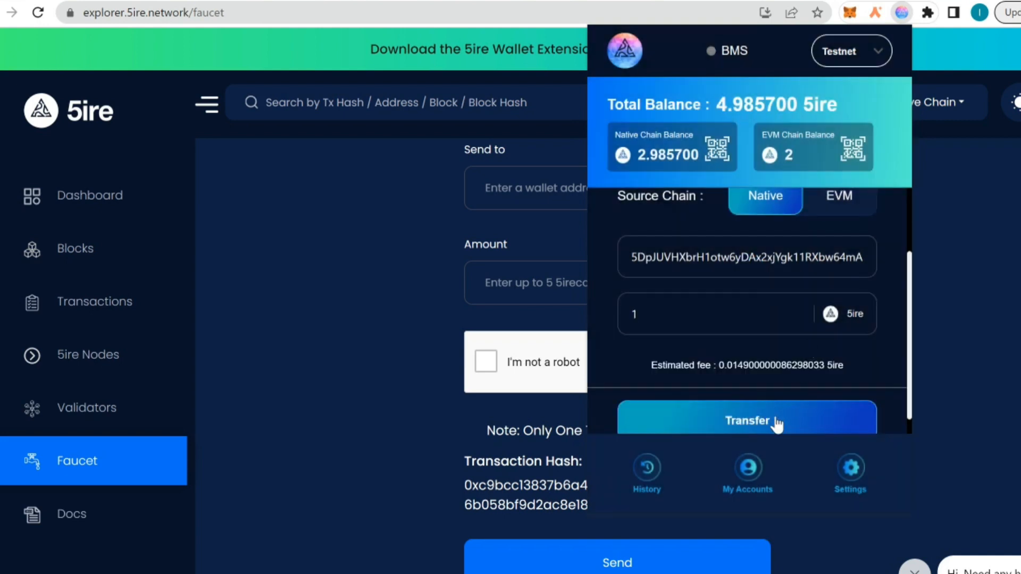
click(746, 421)
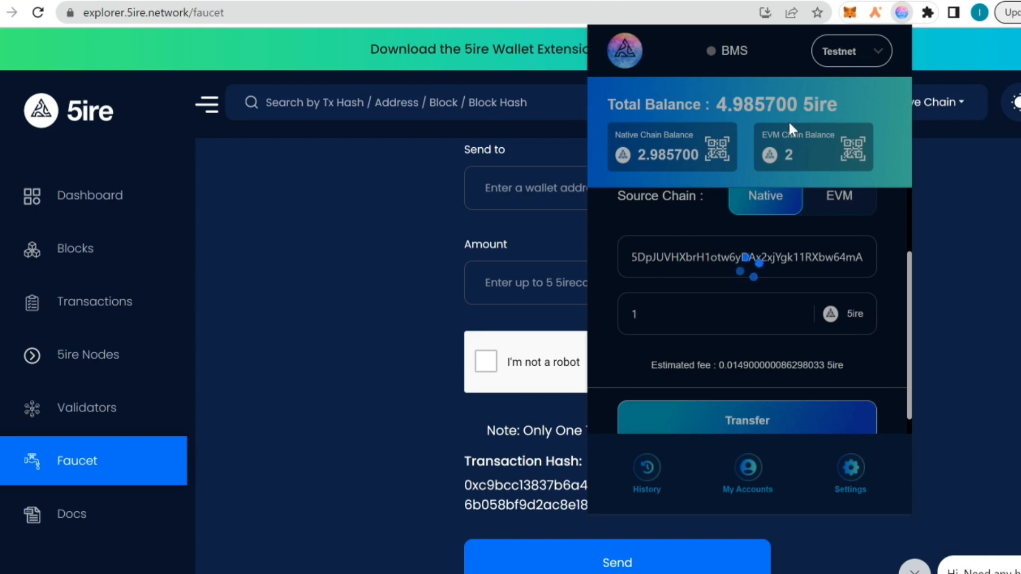
click(748, 420)
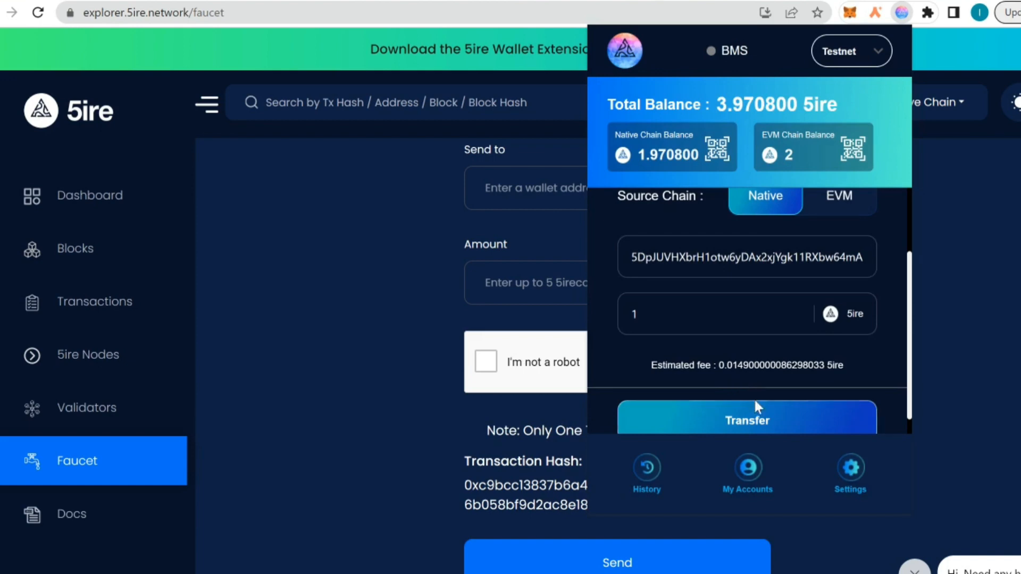
mouse_move(646, 156)
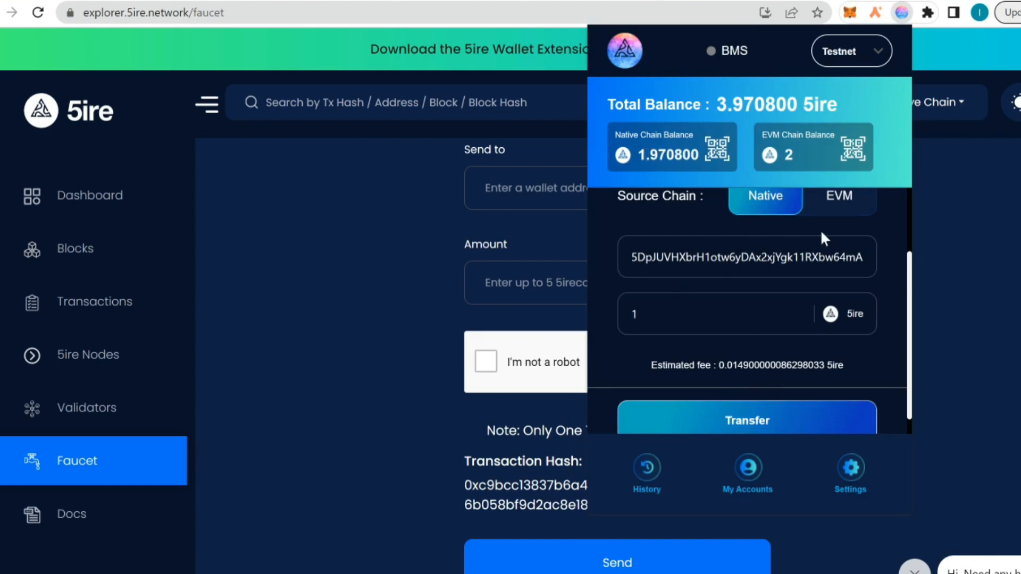
Swap 1.1 5ire from EVM to native, leaving 3.070800 native and 0.899979 EVM.
click(839, 195)
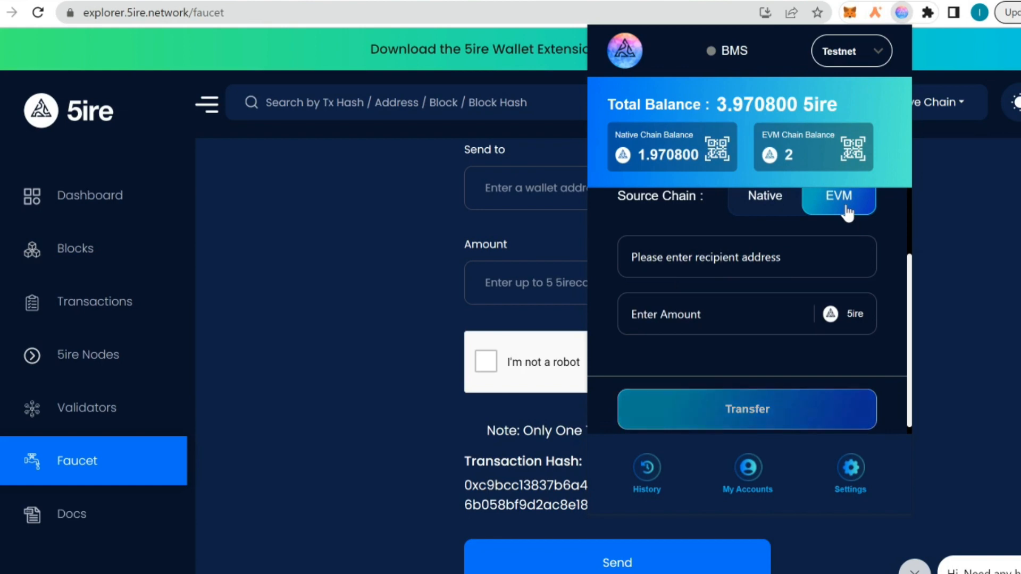
click(810, 233)
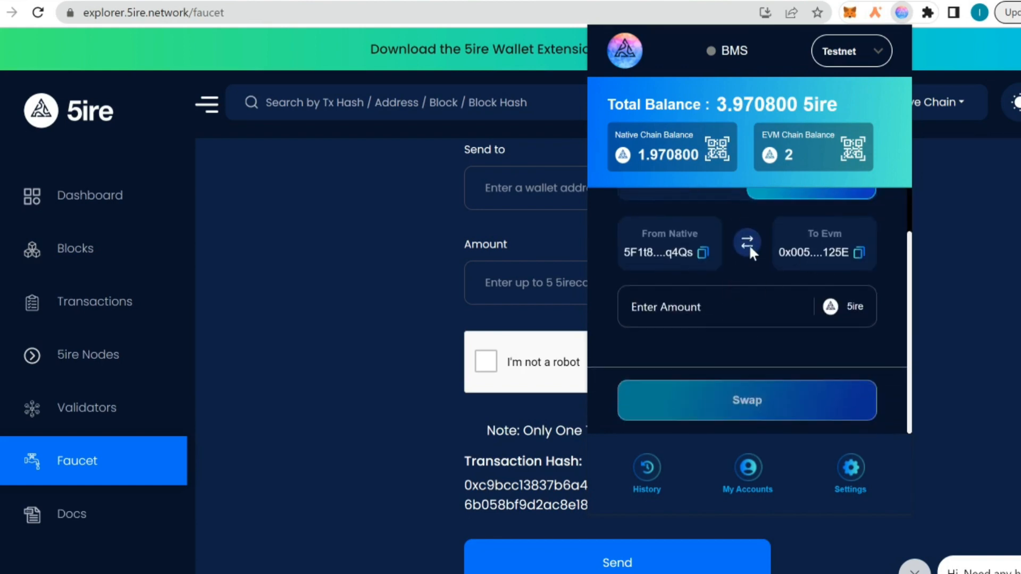
click(747, 243)
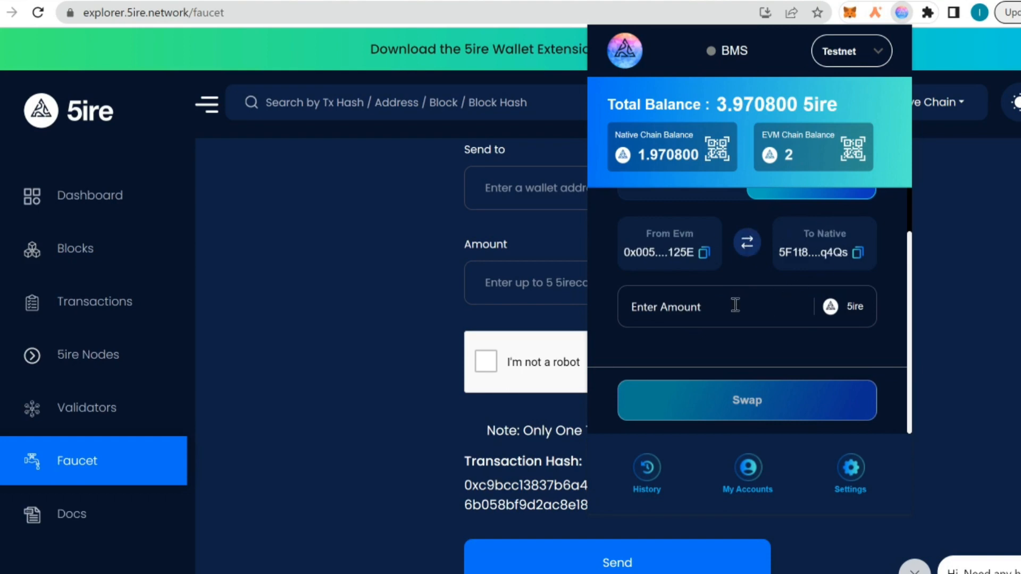
text(1.1)
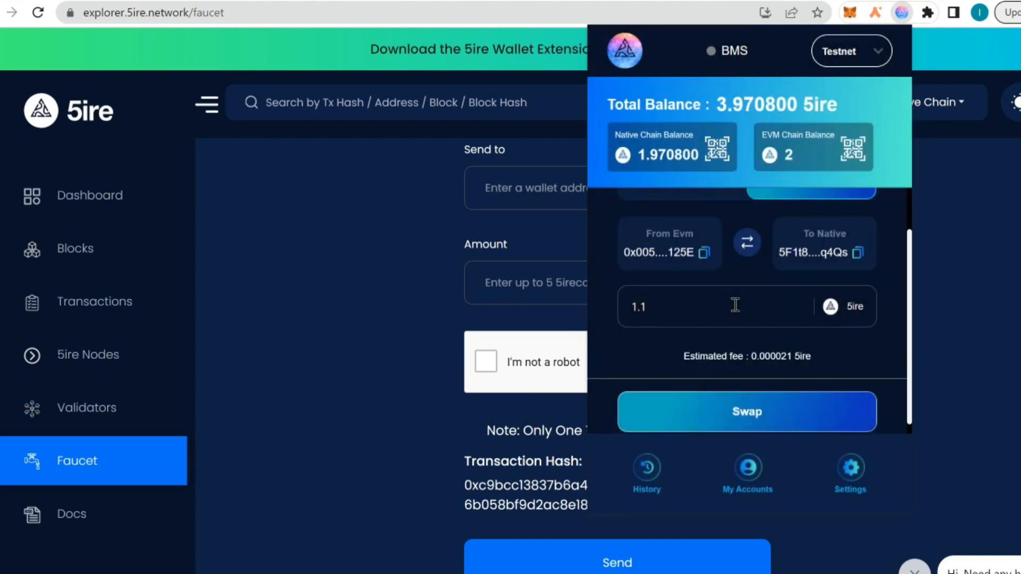
click(747, 411)
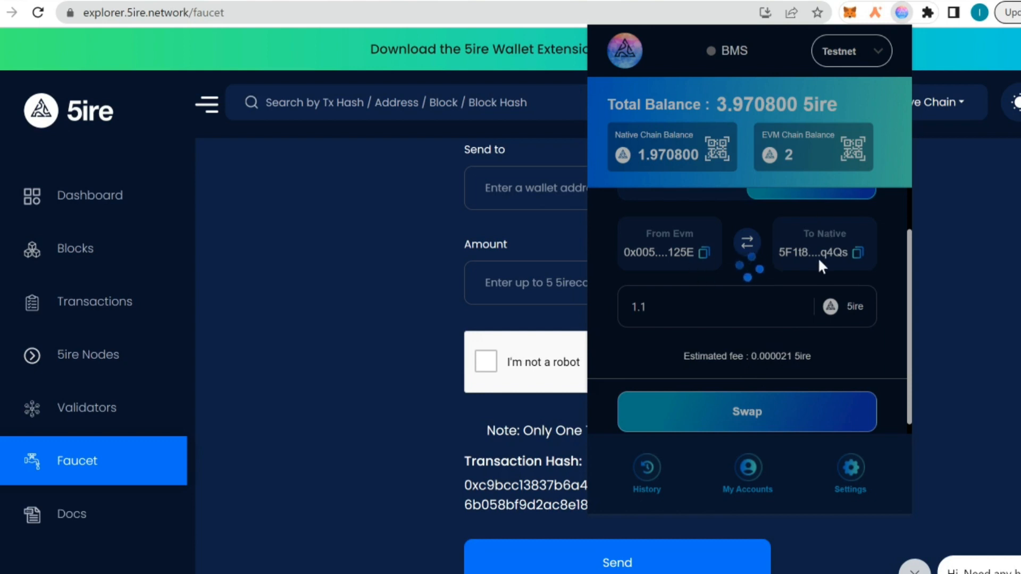
click(747, 410)
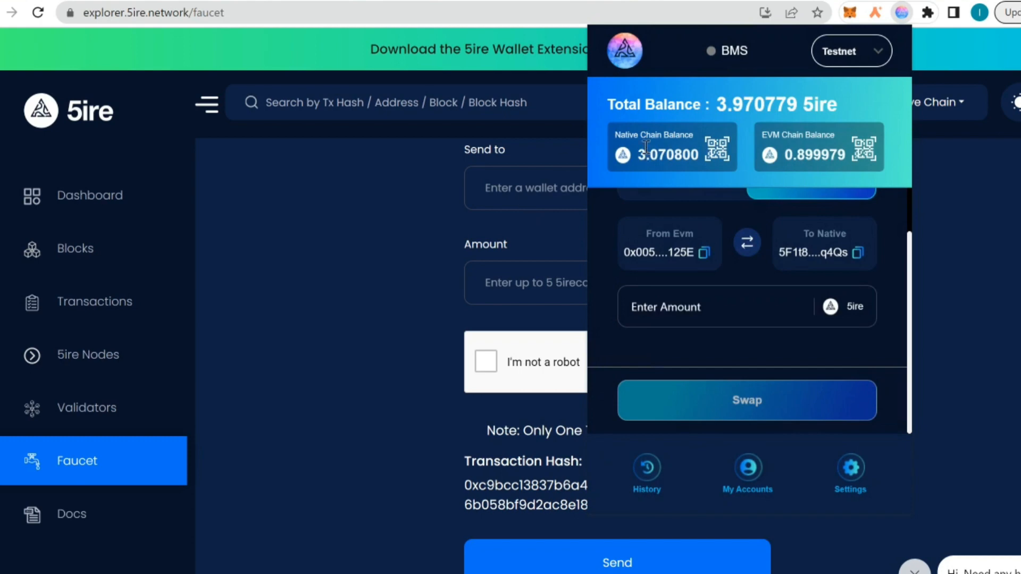
mouse_move(818, 149)
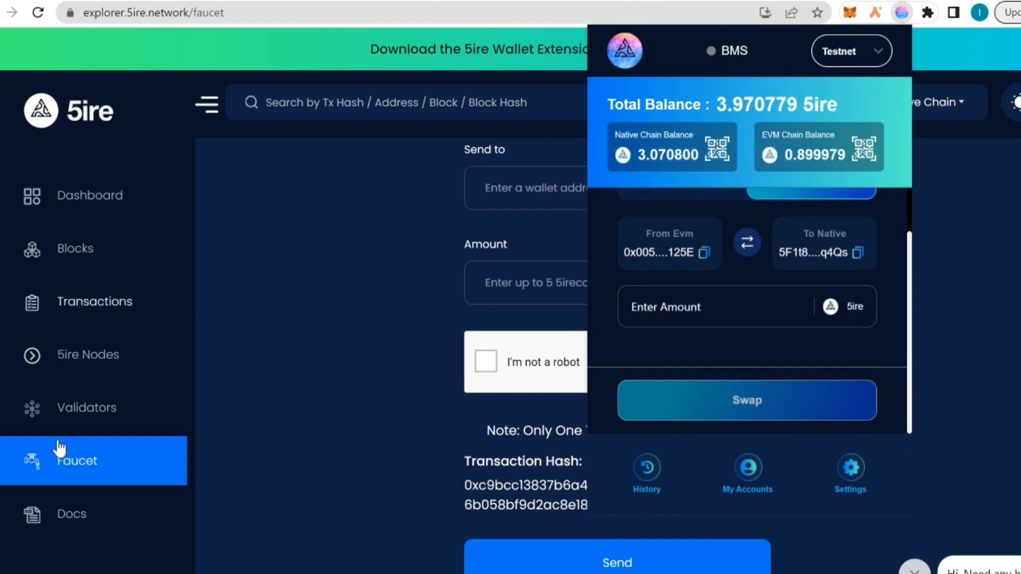
View the explorer's 5ire Nodes list with the final balances unchanged.
click(88, 354)
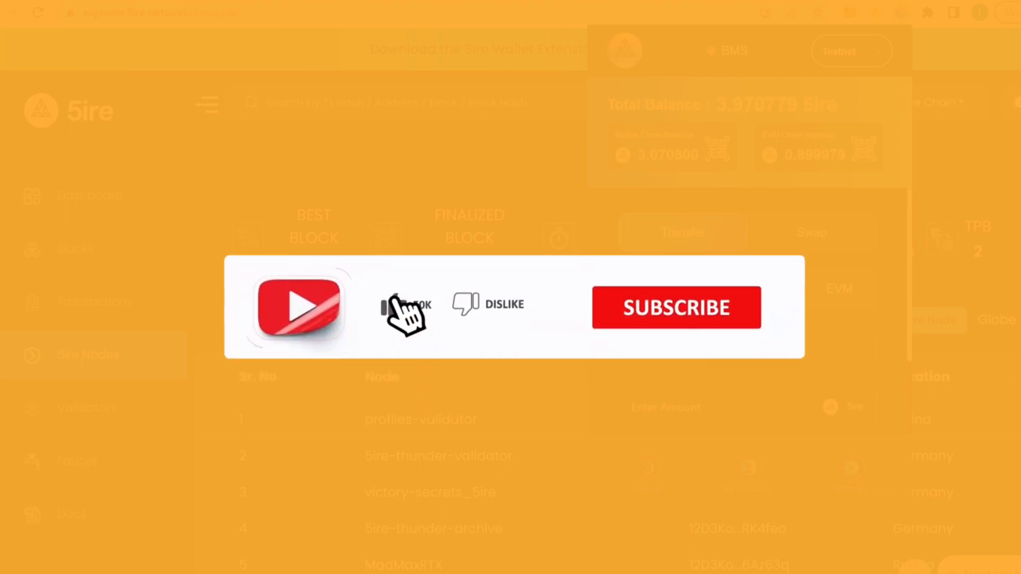
click(677, 307)
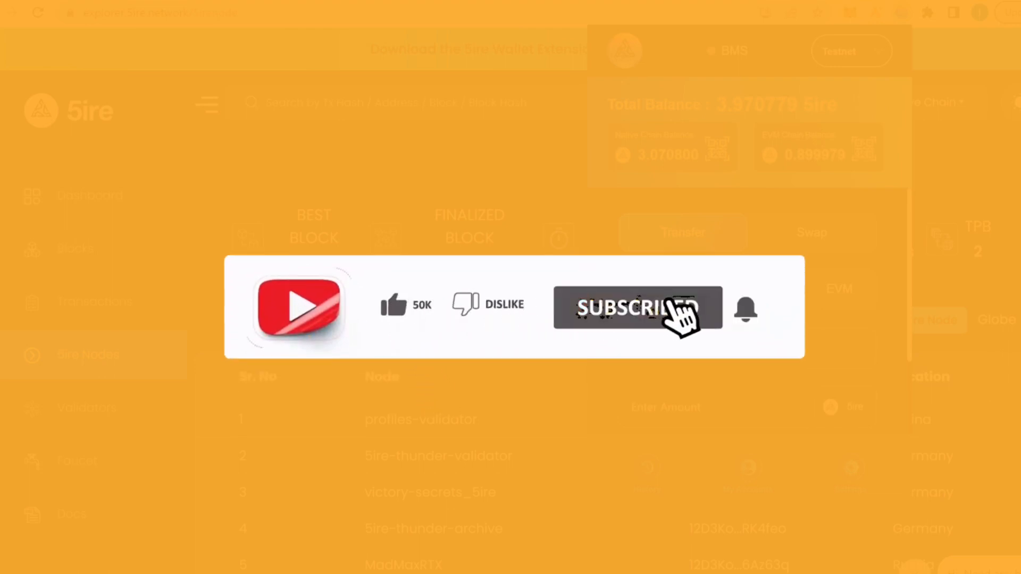
click(638, 307)
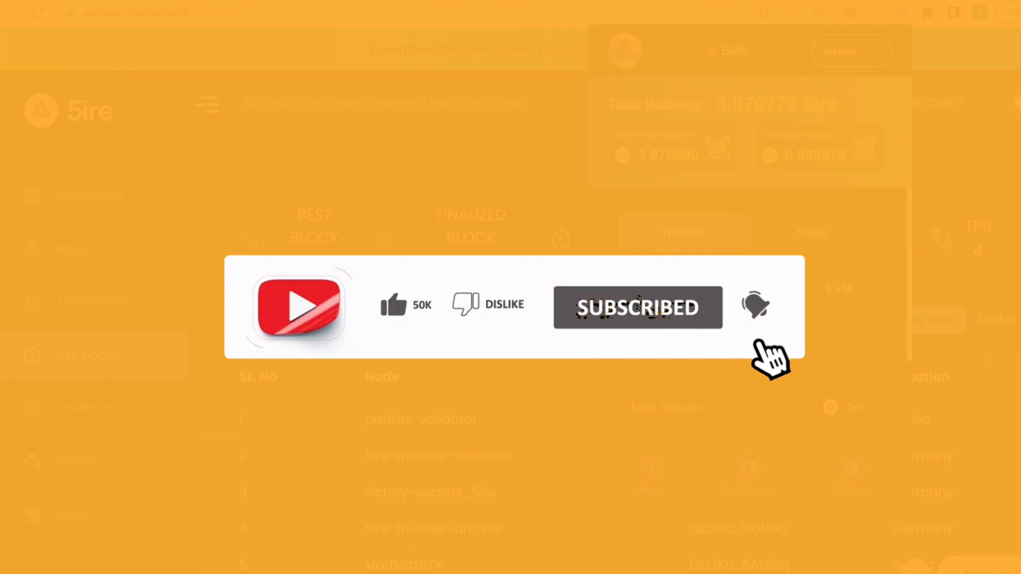